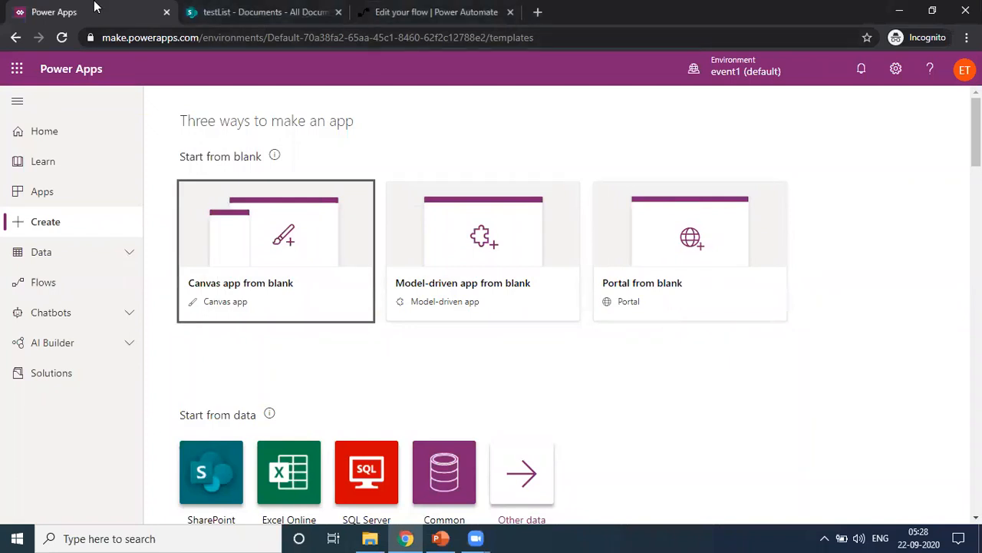
In SharePoint, visit the testList site home, then return to its empty Documents library
{"action": "left_click", "coordinate": [265, 12]}
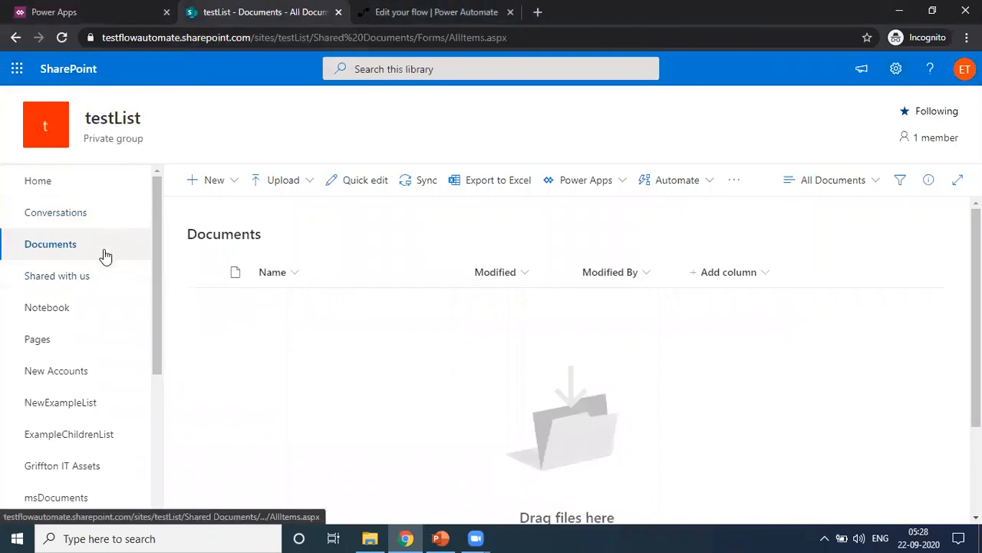
{"action": "mouse_move", "coordinate": [151, 354]}
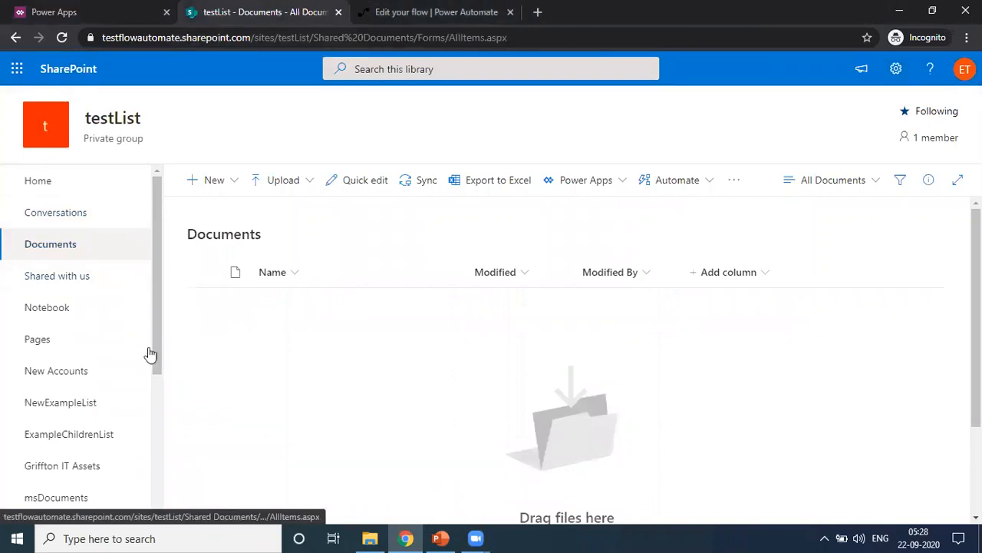
{"action": "mouse_move", "coordinate": [241, 192]}
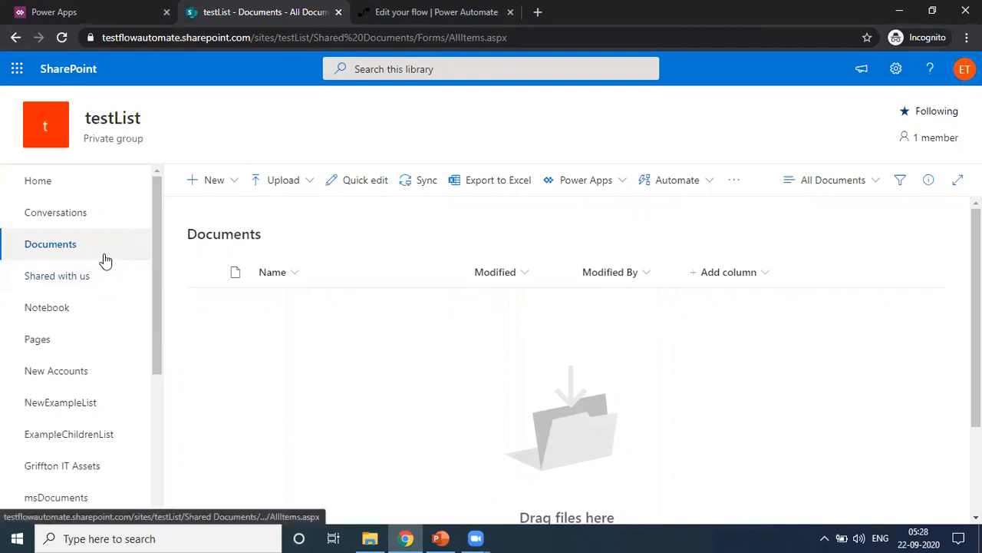
{"action": "mouse_move", "coordinate": [125, 253]}
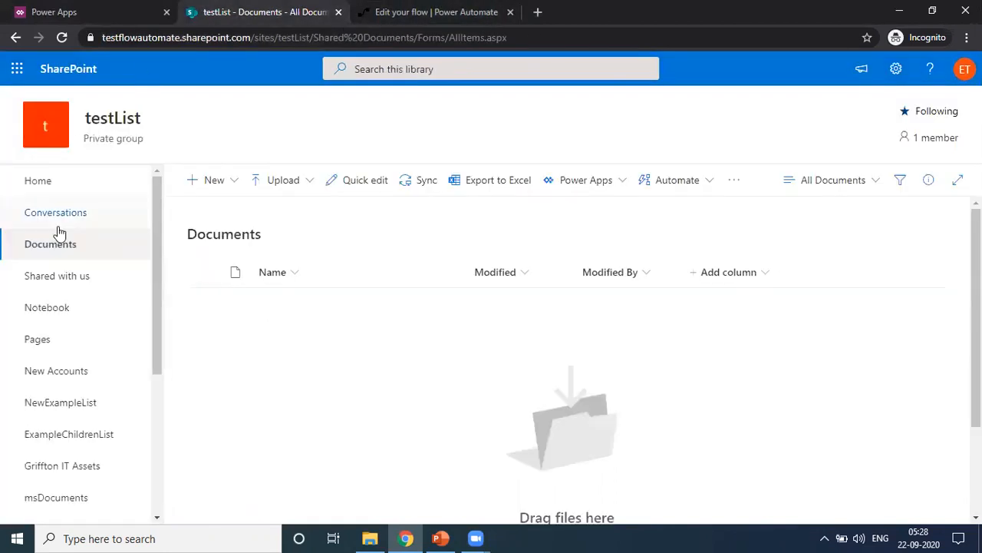
{"action": "left_click", "coordinate": [38, 180]}
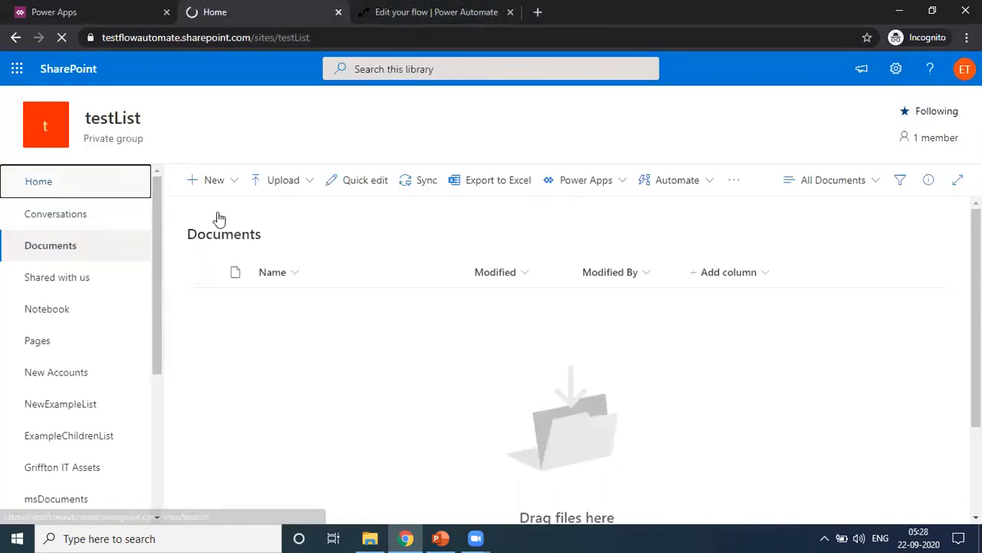
{"action": "left_click", "coordinate": [38, 180]}
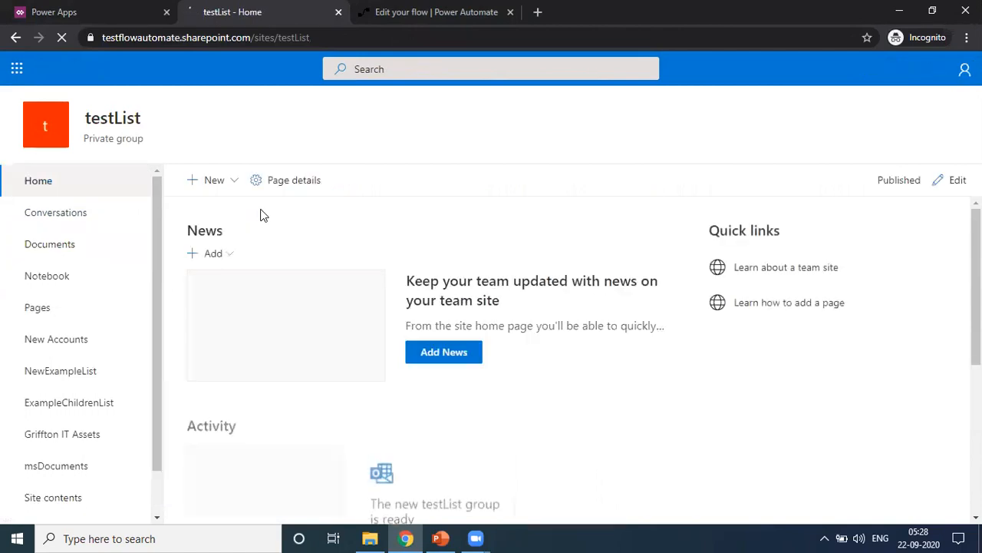
{"action": "left_click", "coordinate": [214, 180]}
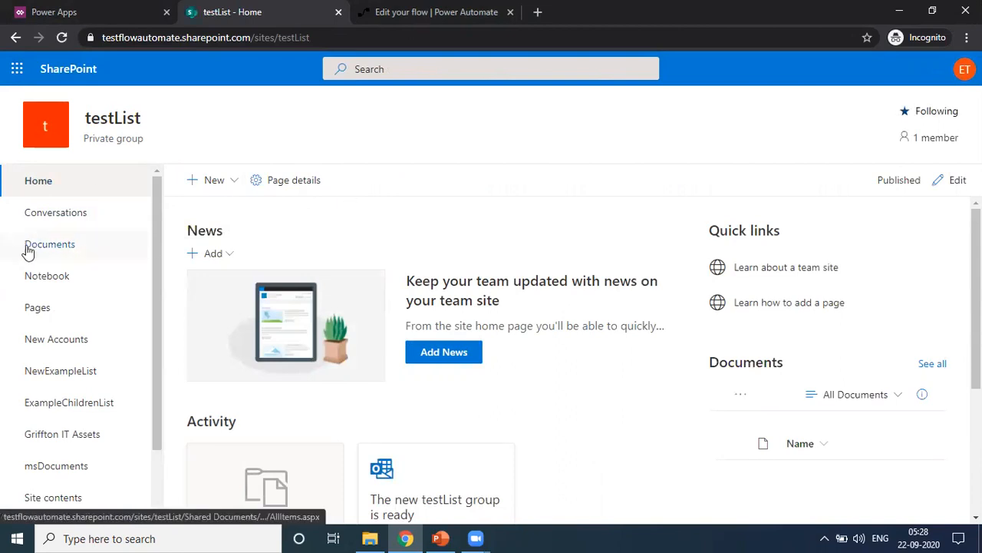
{"action": "left_click", "coordinate": [50, 244]}
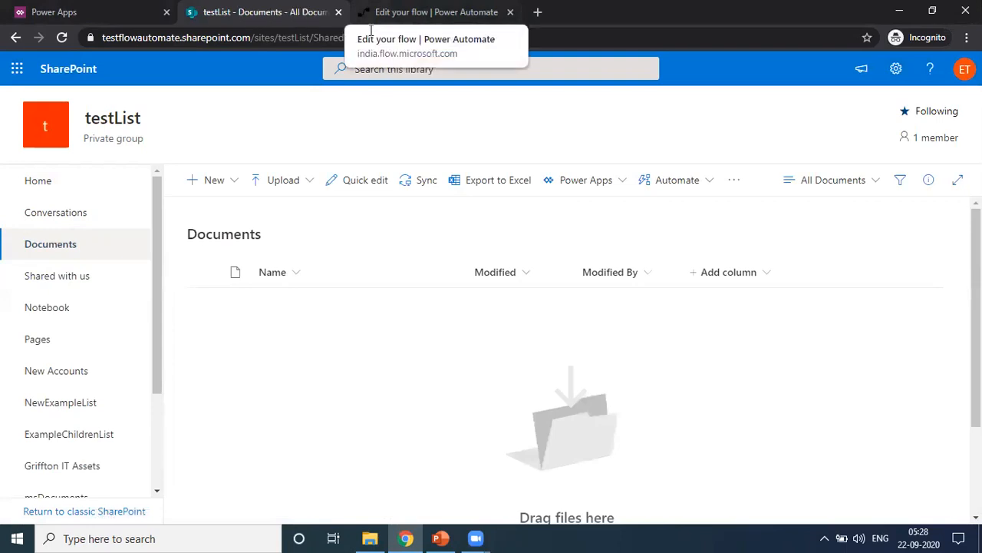
In Power Automate, go from the My flows list to the Create page
{"action": "left_click", "coordinate": [436, 11]}
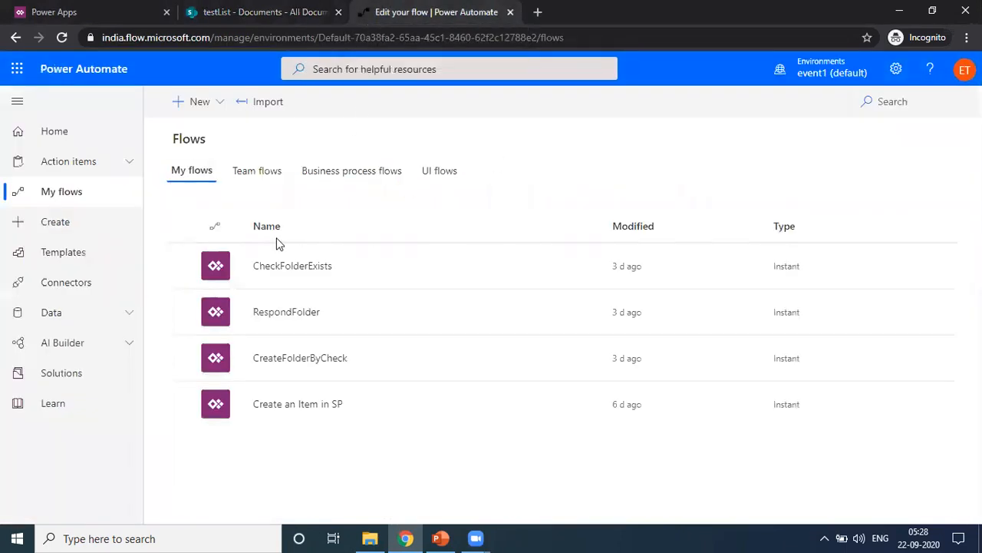
{"action": "mouse_move", "coordinate": [245, 124]}
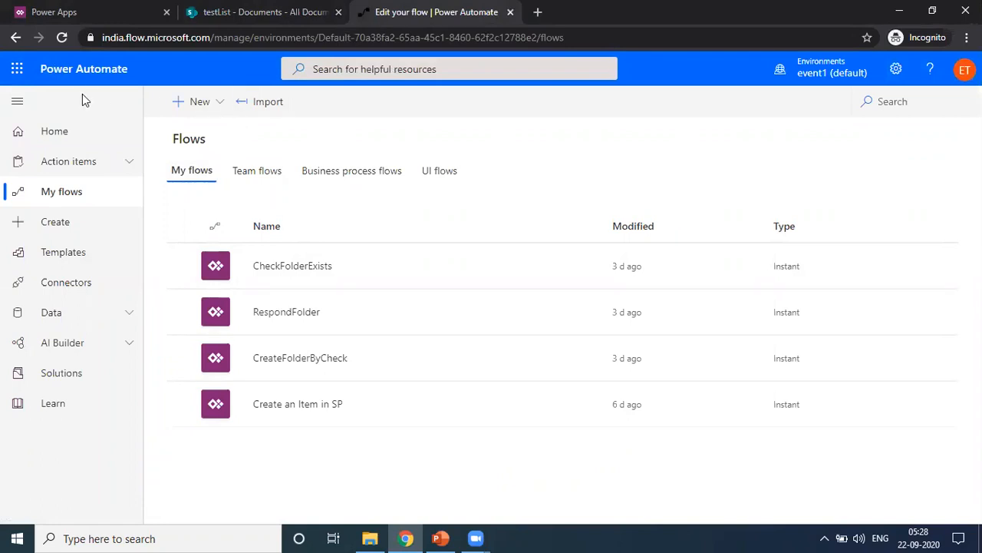
{"action": "mouse_move", "coordinate": [92, 191]}
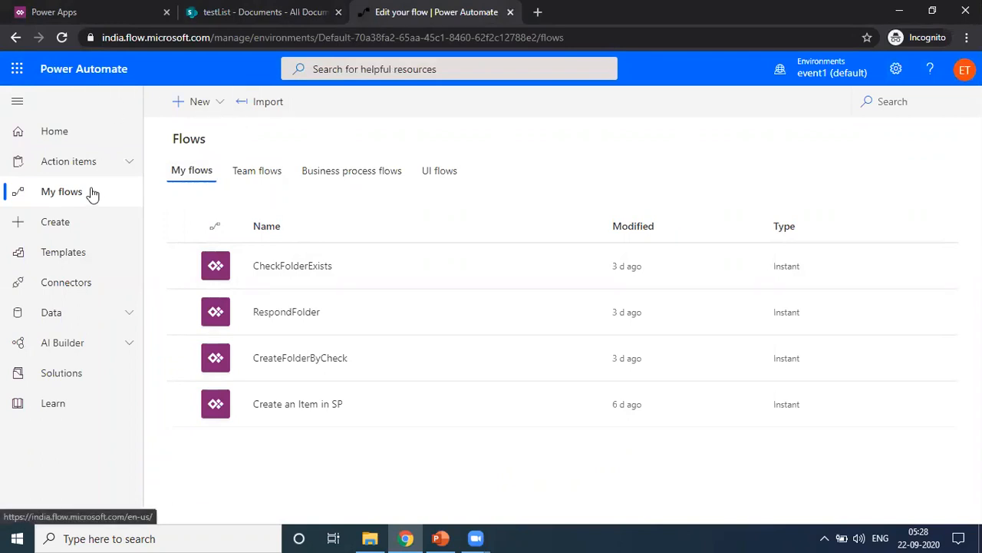
{"action": "left_click", "coordinate": [55, 221]}
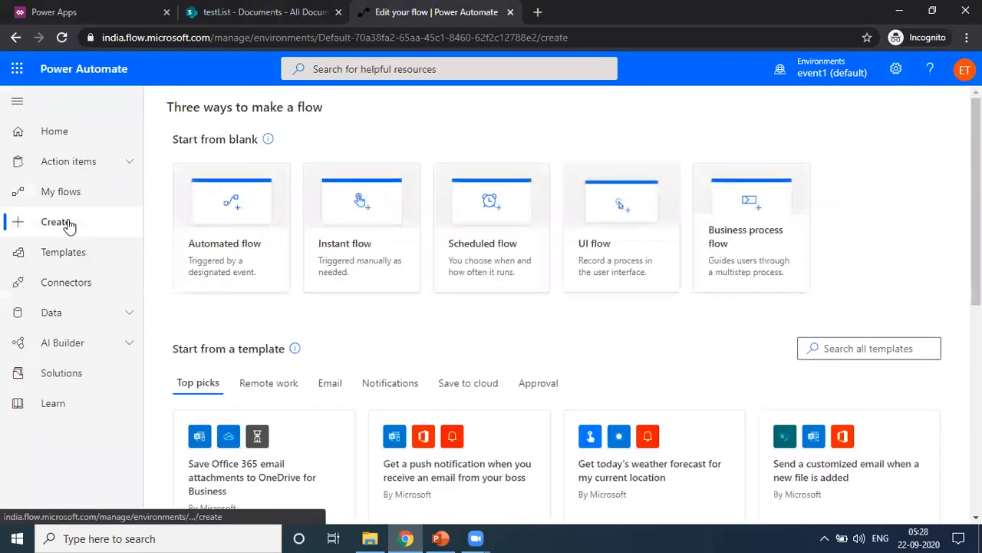
{"action": "mouse_move", "coordinate": [362, 223]}
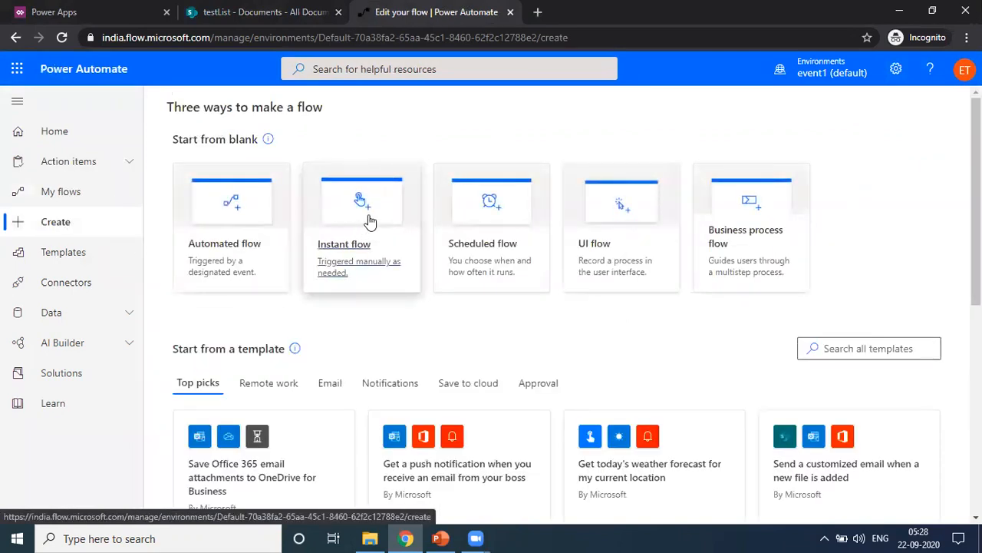
{"action": "mouse_move", "coordinate": [371, 221]}
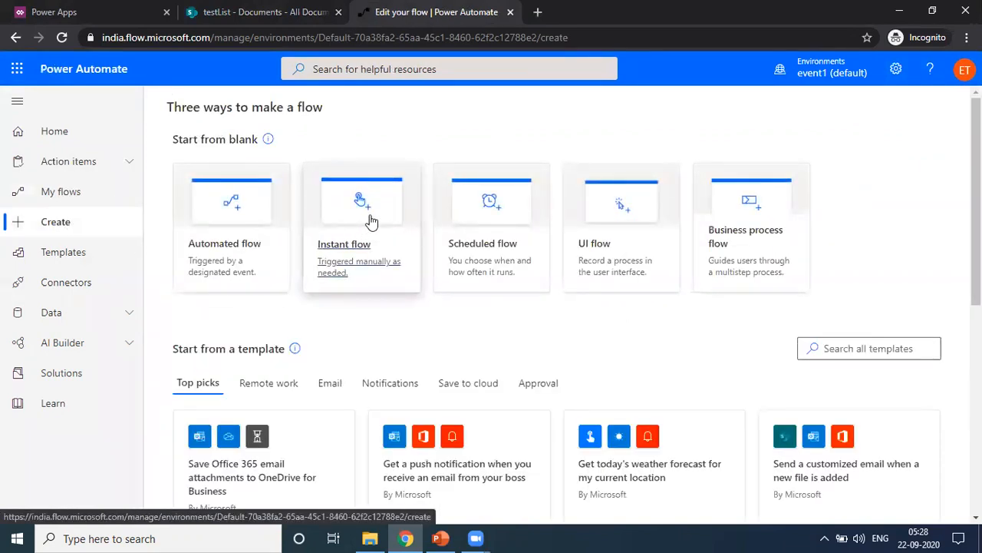
{"action": "mouse_move", "coordinate": [376, 221]}
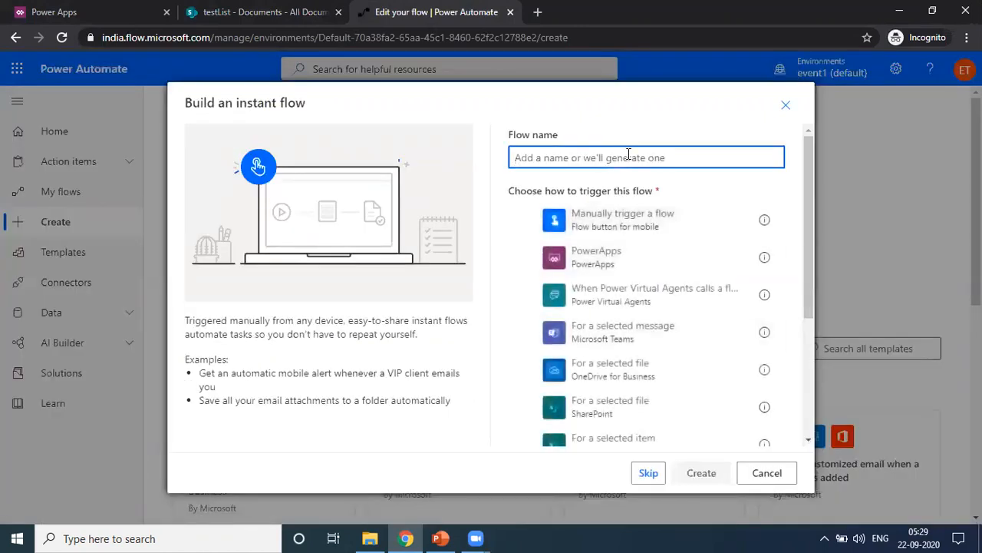
Name the instant flow CreateSPButton and choose PowerApps as its trigger
{"action": "type", "text": "C"}
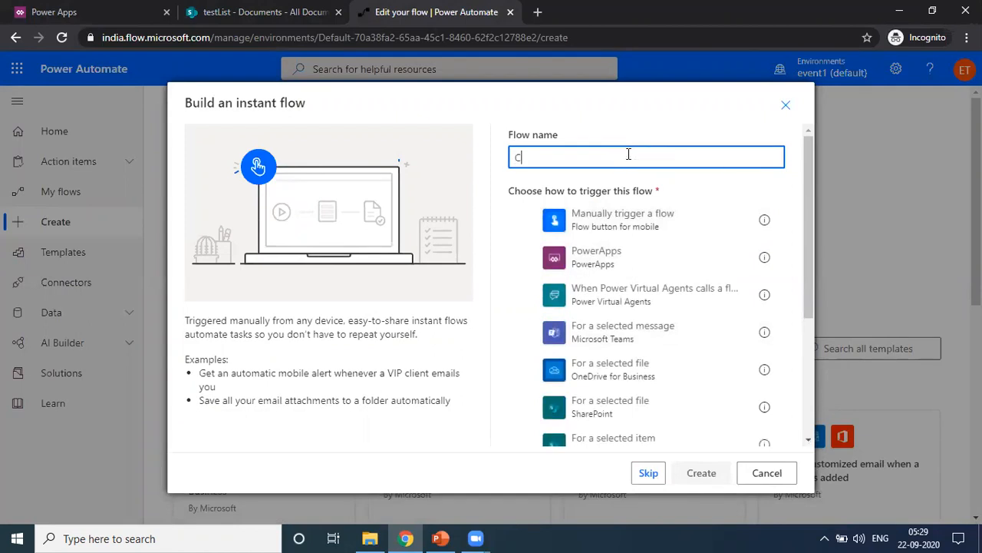
{"action": "type", "text": "reateA"}
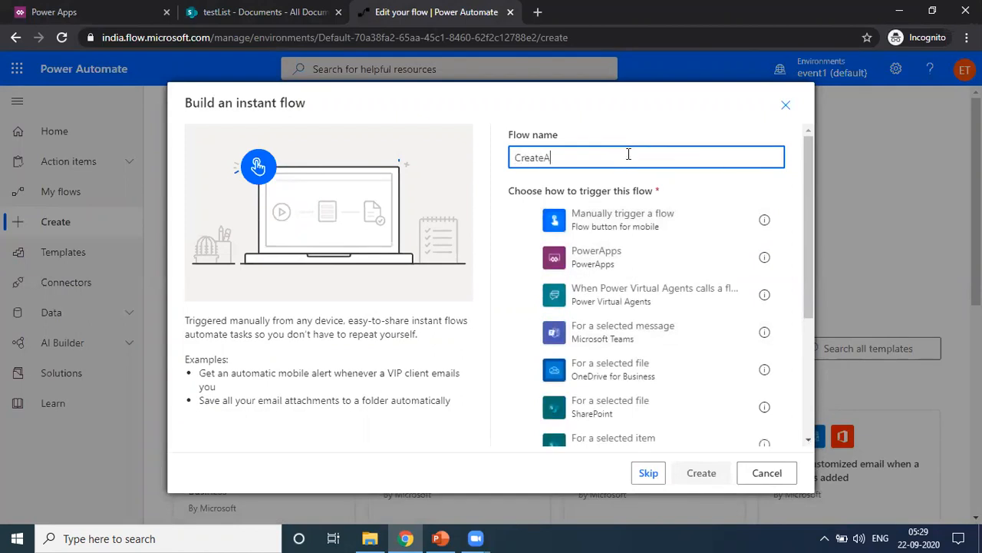
{"action": "key", "text": "Backspace"}
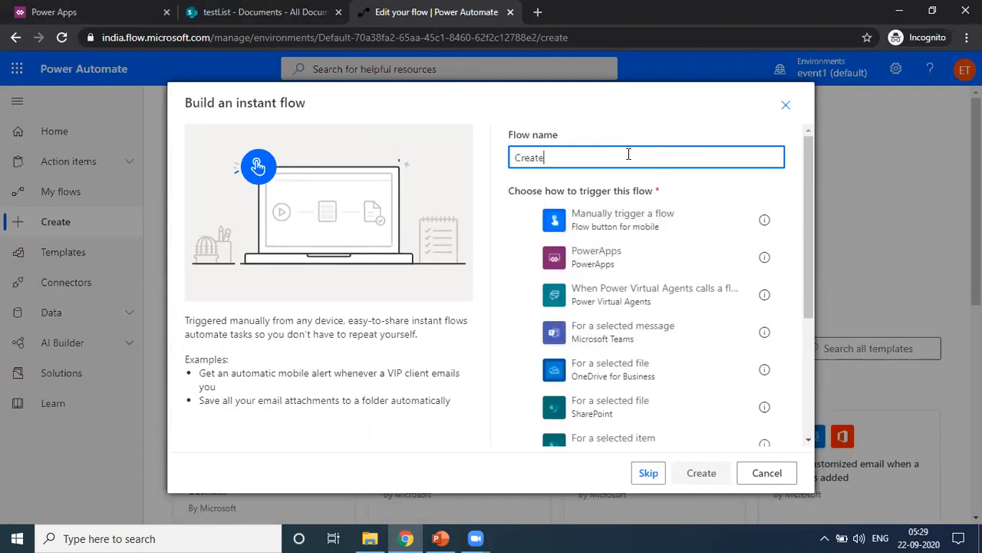
{"action": "type", "text": "SP"}
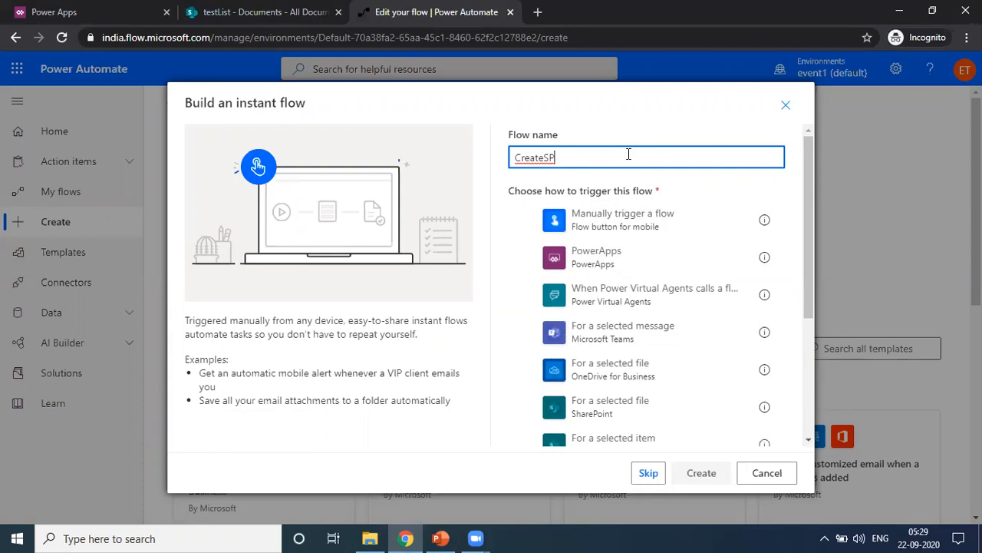
{"action": "type", "text": "Button"}
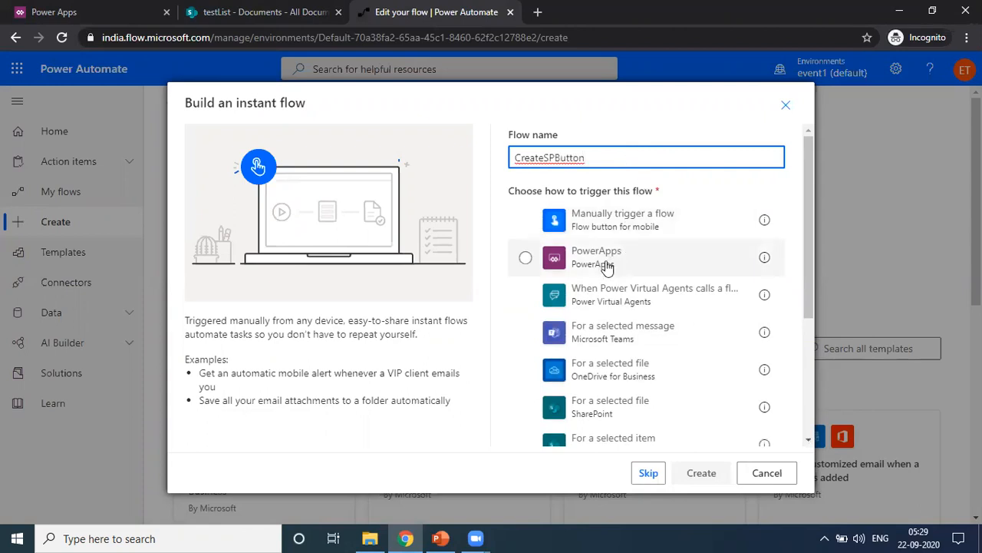
{"action": "mouse_move", "coordinate": [607, 263]}
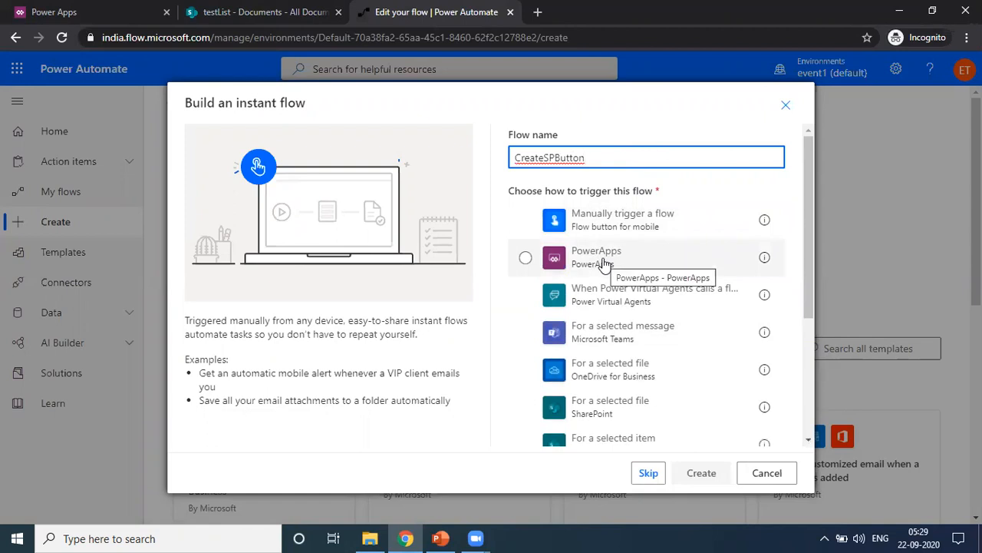
{"action": "left_click", "coordinate": [525, 257]}
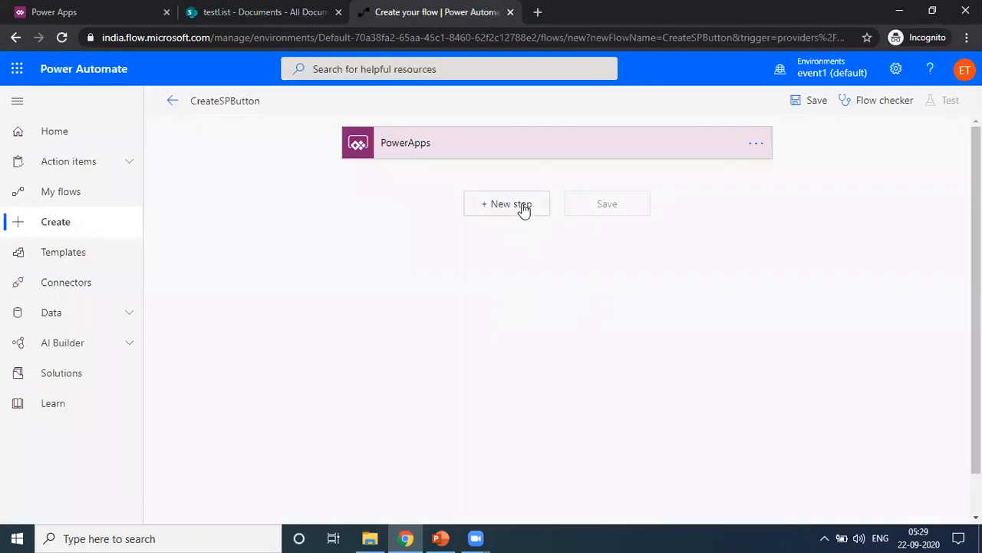
{"action": "mouse_move", "coordinate": [507, 203]}
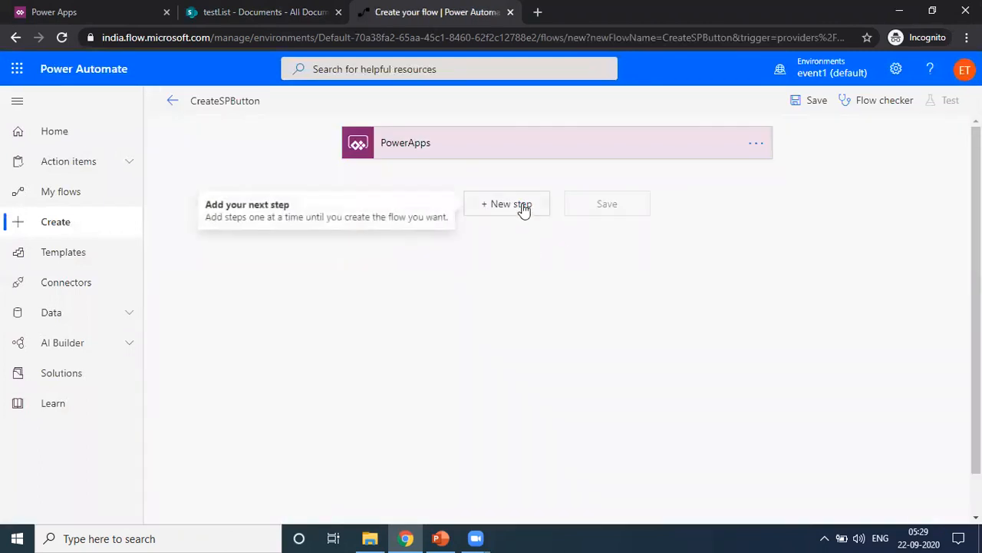
{"action": "mouse_move", "coordinate": [481, 161]}
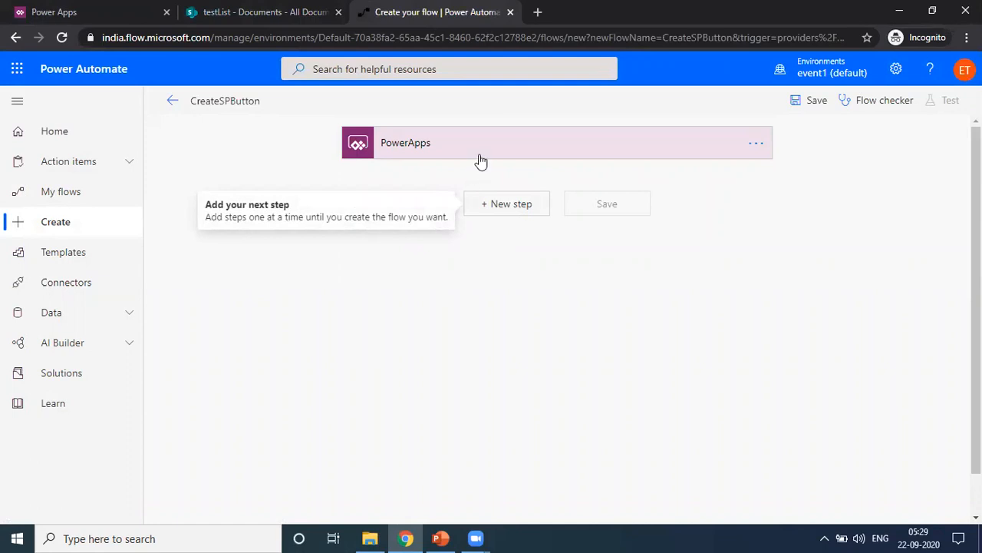
{"action": "mouse_move", "coordinate": [485, 163]}
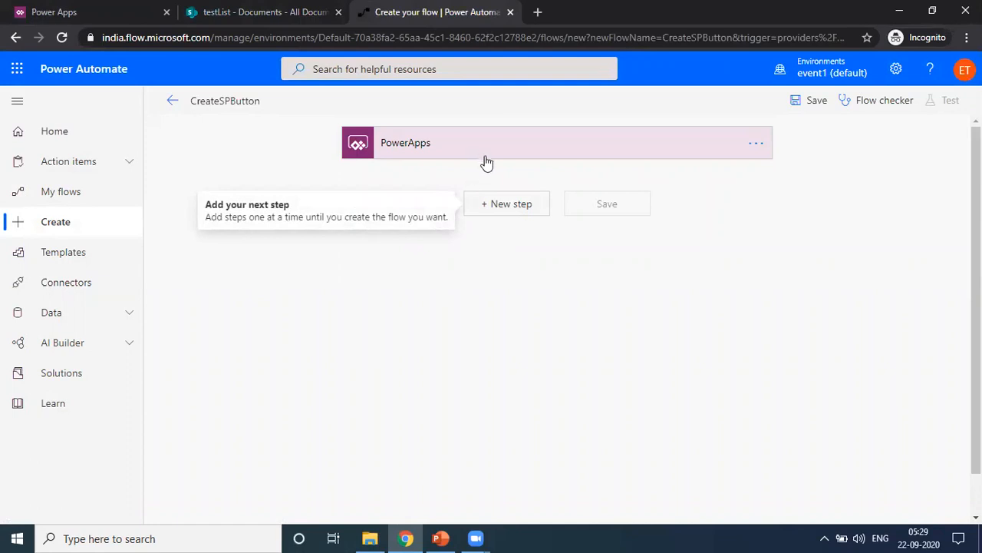
{"action": "mouse_move", "coordinate": [507, 203]}
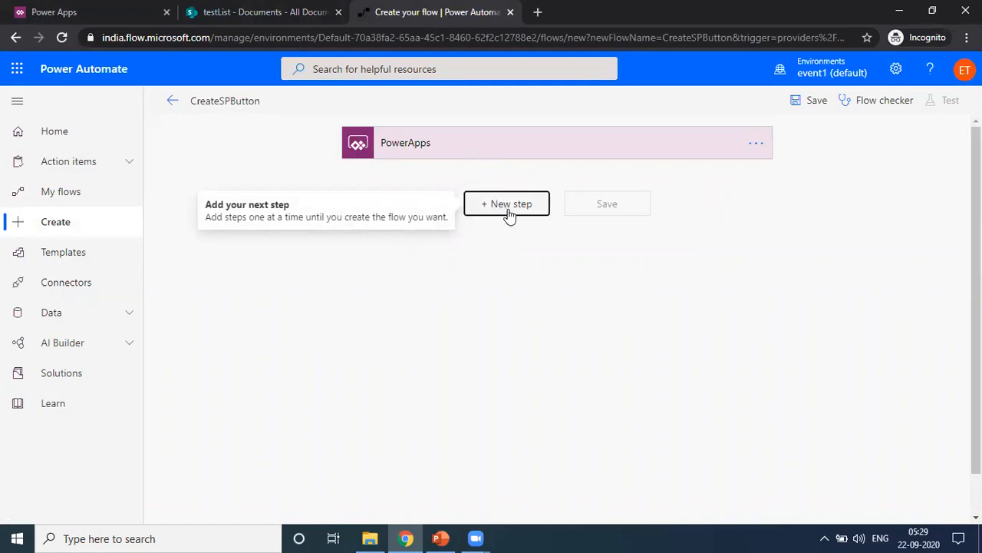
Add a new step, choose the SharePoint connector, and filter its actions by 'create'
{"action": "left_click", "coordinate": [506, 203]}
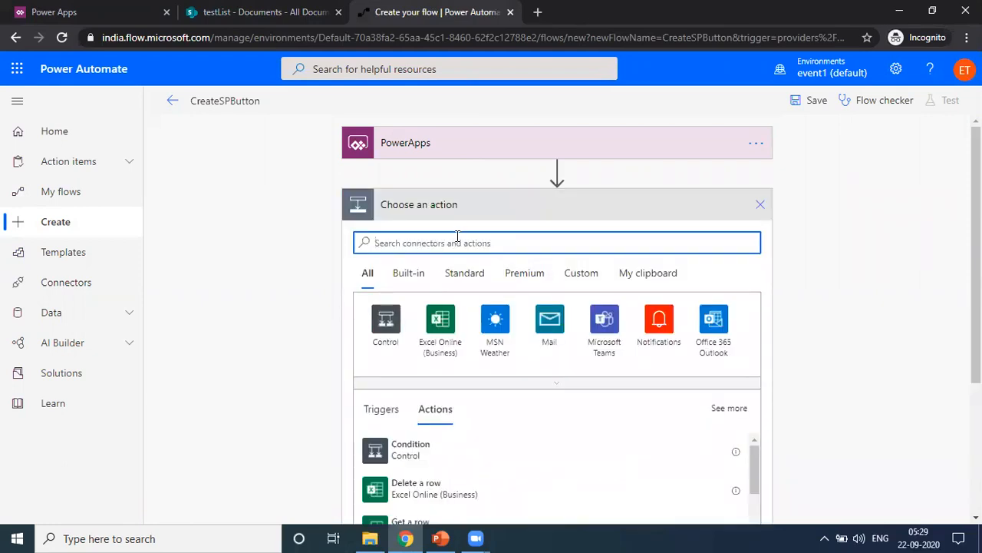
{"action": "type", "text": "share"}
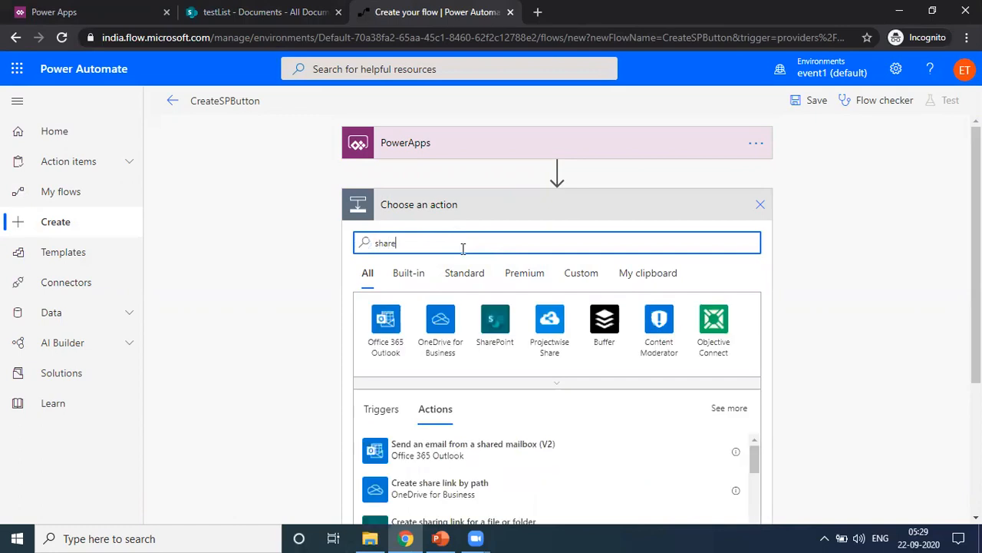
{"action": "left_click", "coordinate": [494, 317]}
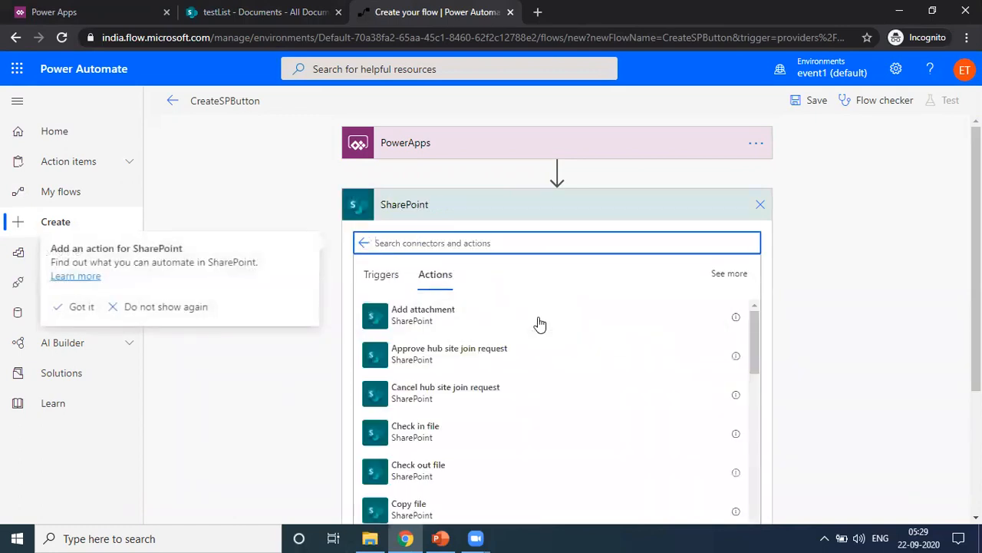
{"action": "mouse_move", "coordinate": [534, 323]}
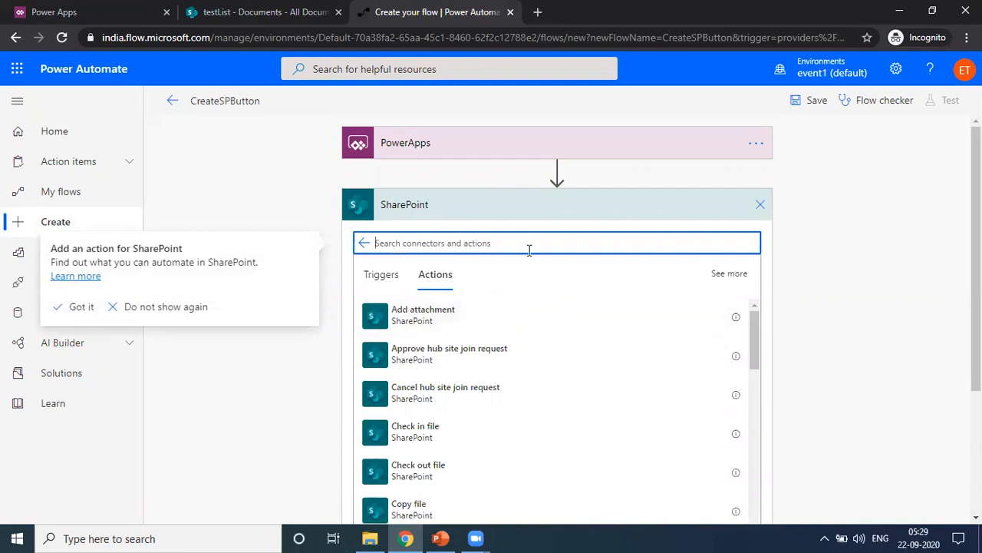
{"action": "type", "text": "create"}
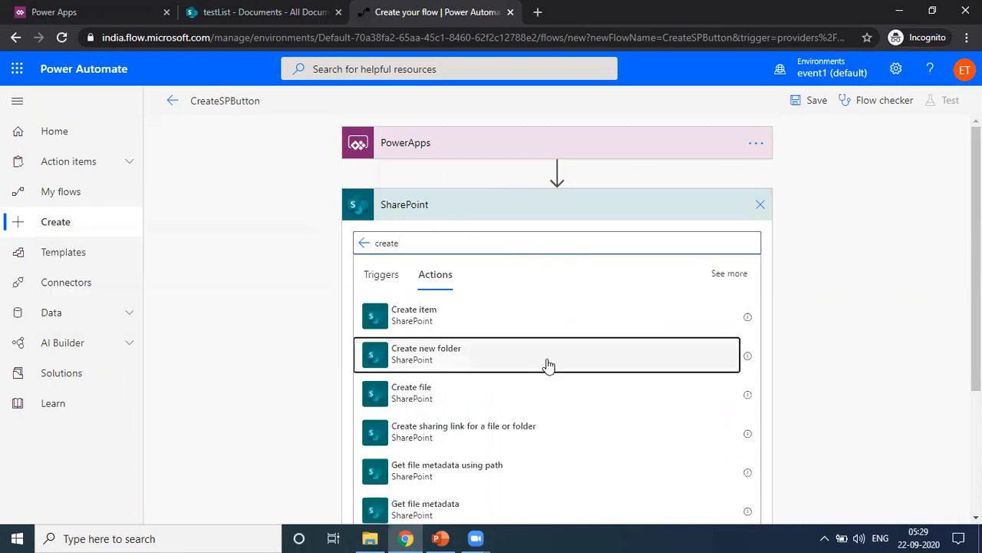
Add the Create new folder action and set its Site Address to testList
{"action": "left_click", "coordinate": [548, 354]}
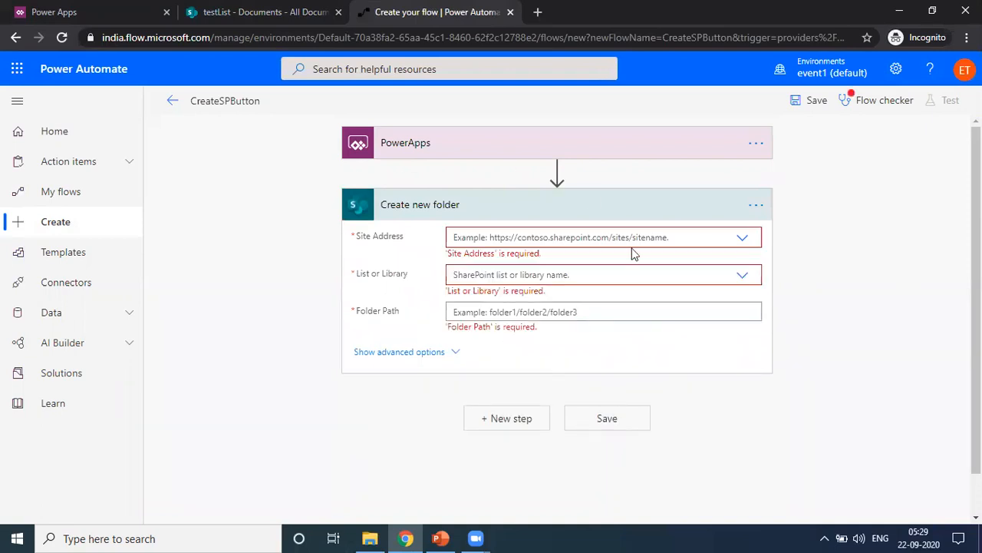
{"action": "mouse_move", "coordinate": [743, 237]}
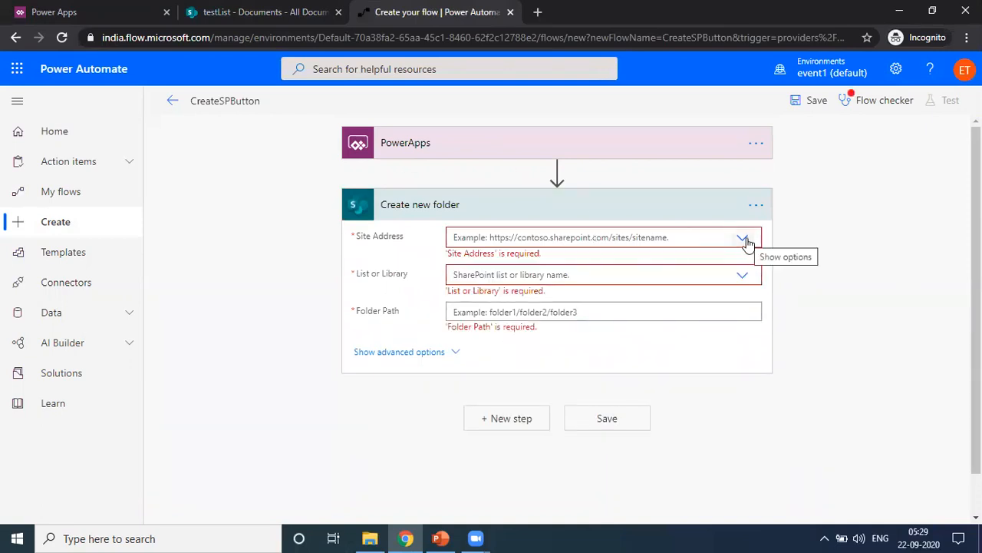
{"action": "left_click", "coordinate": [742, 237]}
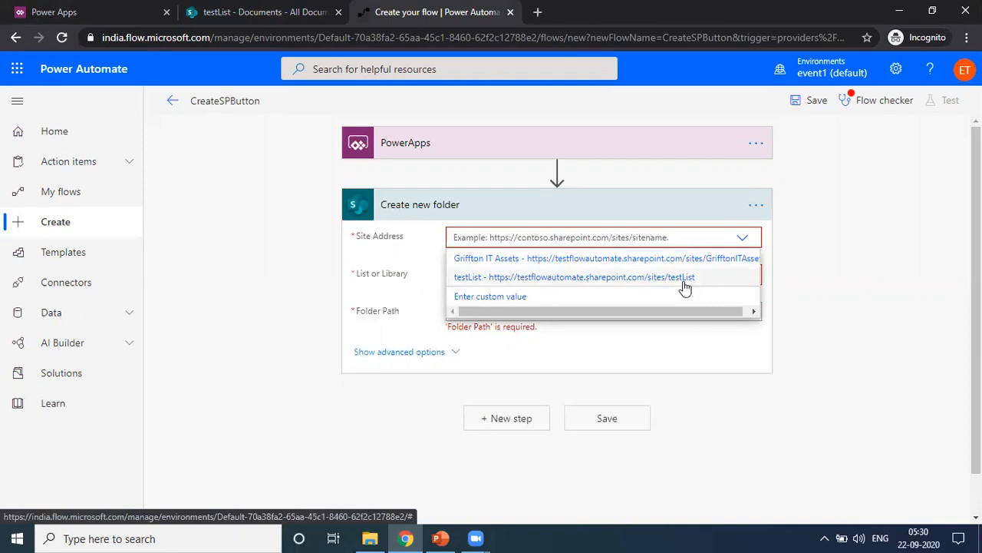
{"action": "left_click", "coordinate": [265, 11]}
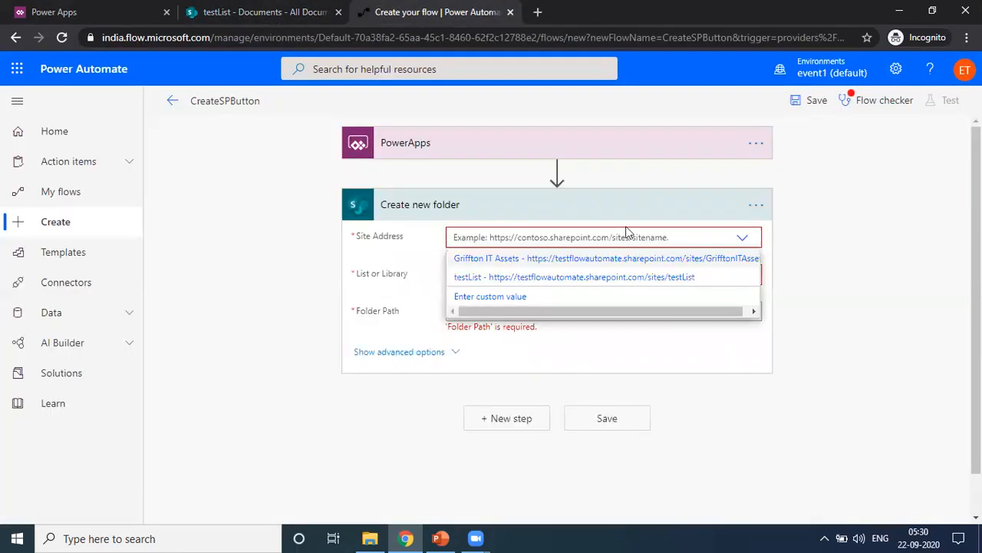
{"action": "left_click", "coordinate": [574, 276]}
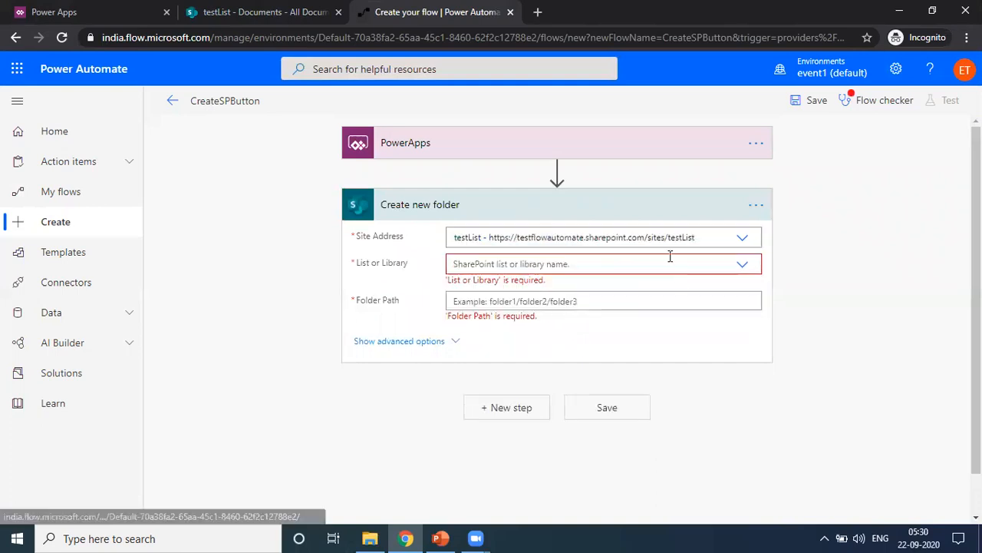
{"action": "left_click", "coordinate": [264, 11]}
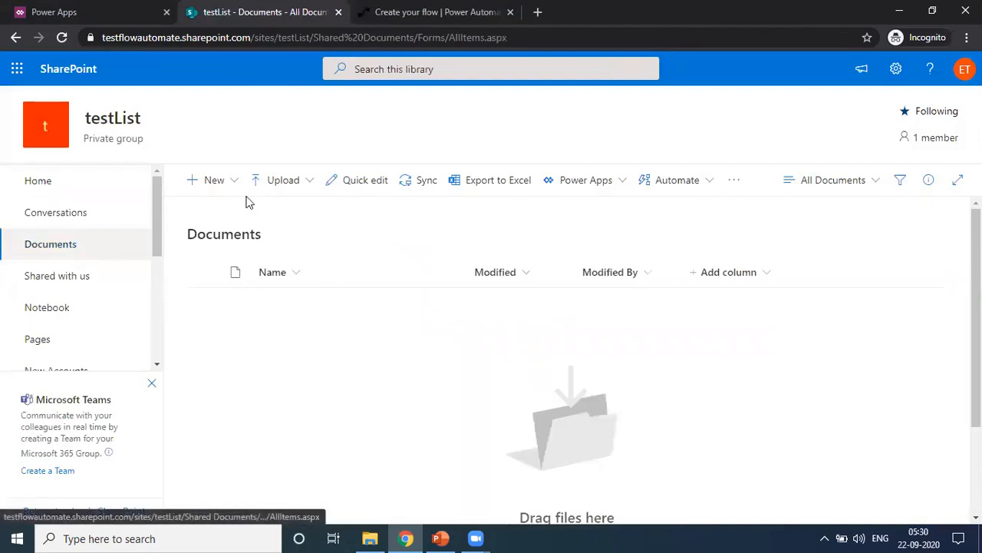
{"action": "left_click", "coordinate": [438, 12]}
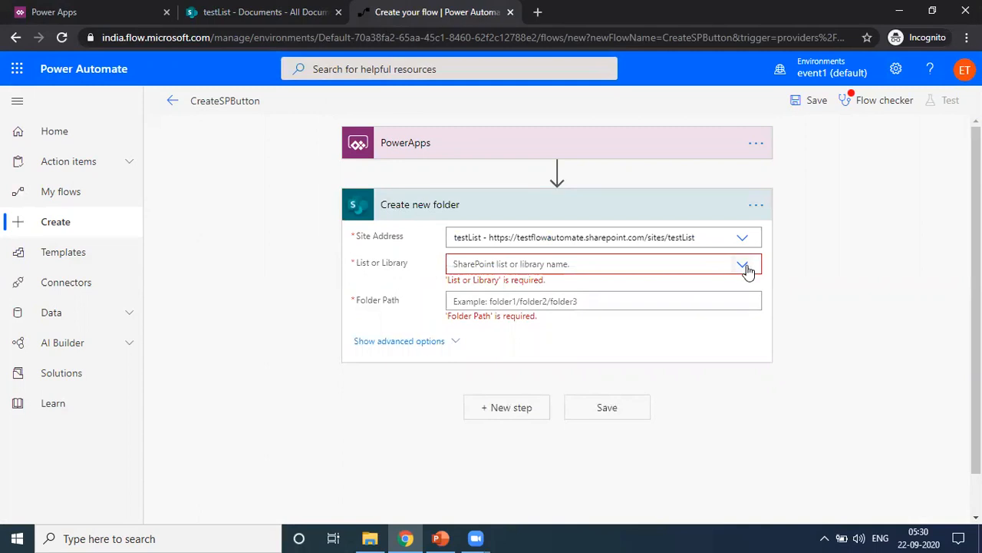
Choose the Documents library and set Folder Path to 'Ask in PowerApps'
{"action": "left_click", "coordinate": [742, 263]}
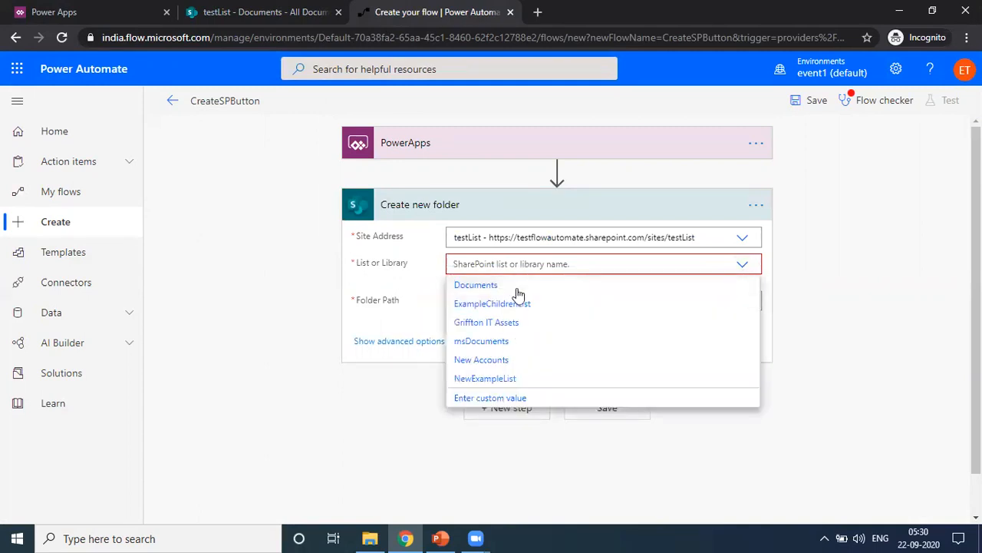
{"action": "left_click", "coordinate": [476, 285]}
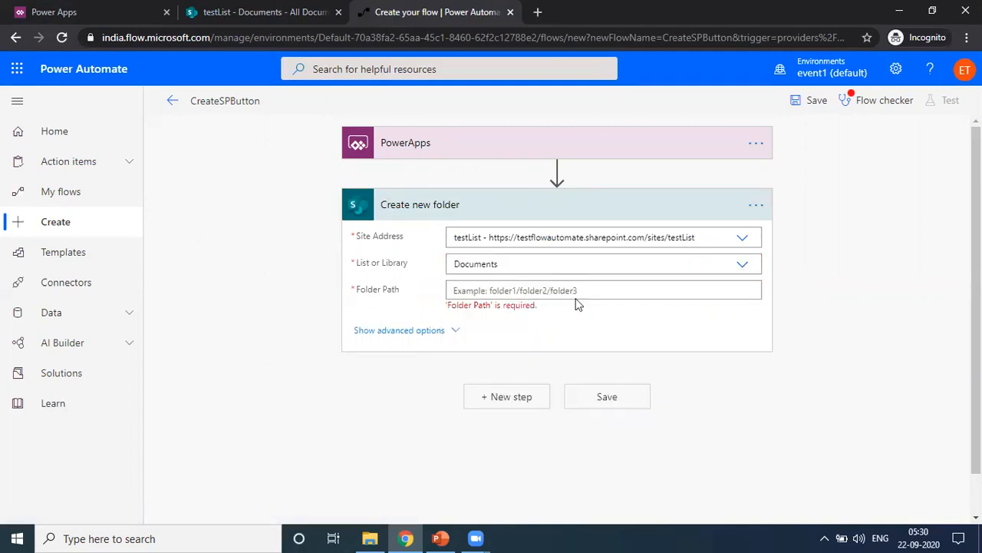
{"action": "left_click", "coordinate": [603, 290]}
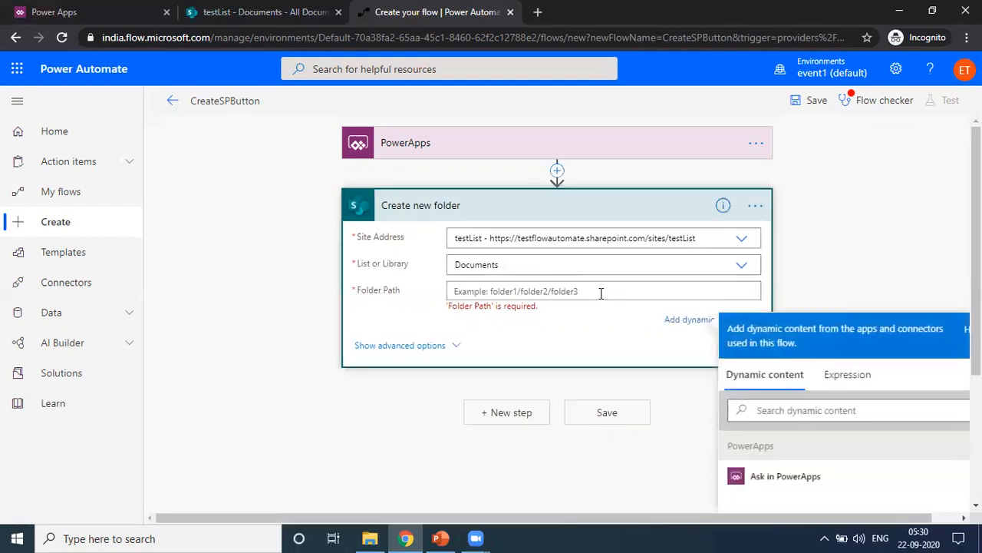
{"action": "mouse_move", "coordinate": [809, 476]}
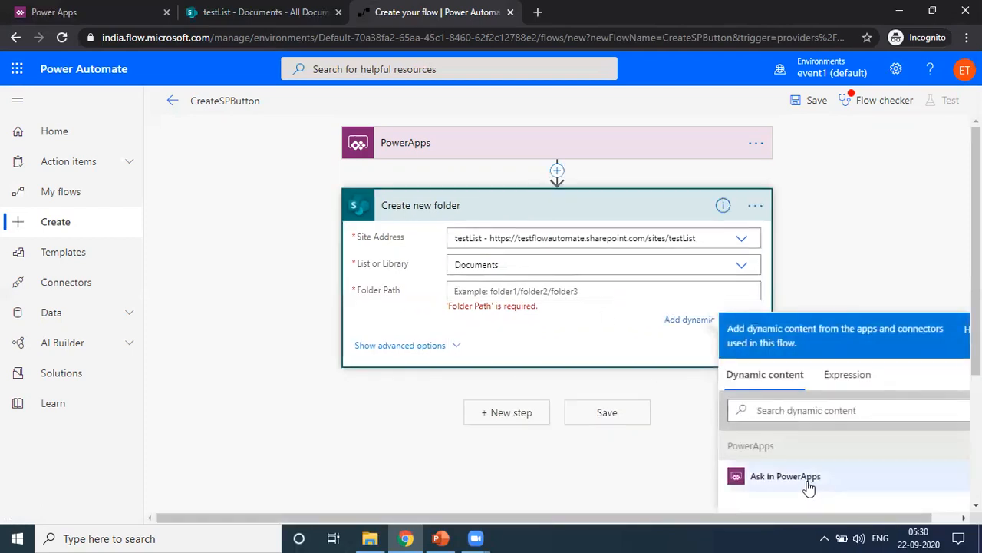
{"action": "left_click", "coordinate": [785, 475]}
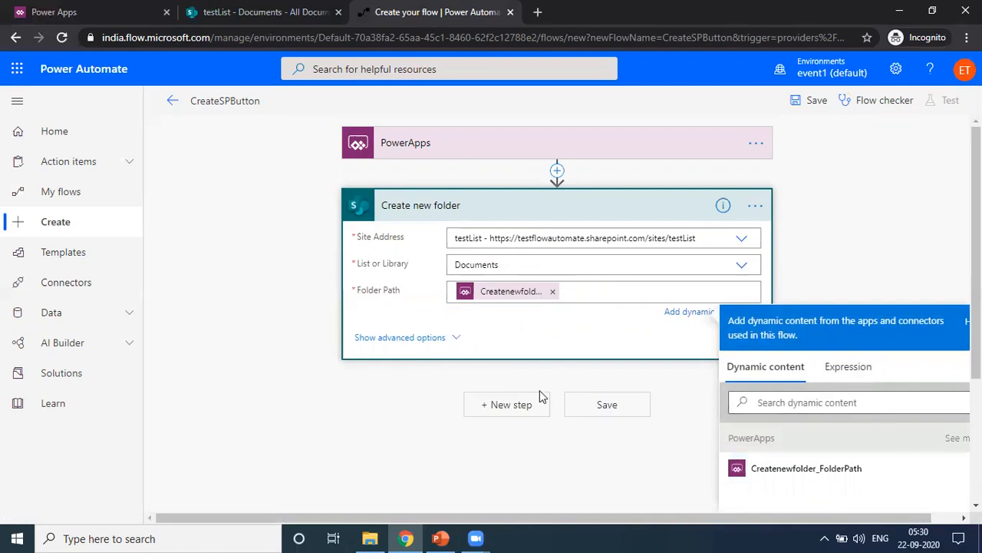
{"action": "left_click", "coordinate": [606, 404]}
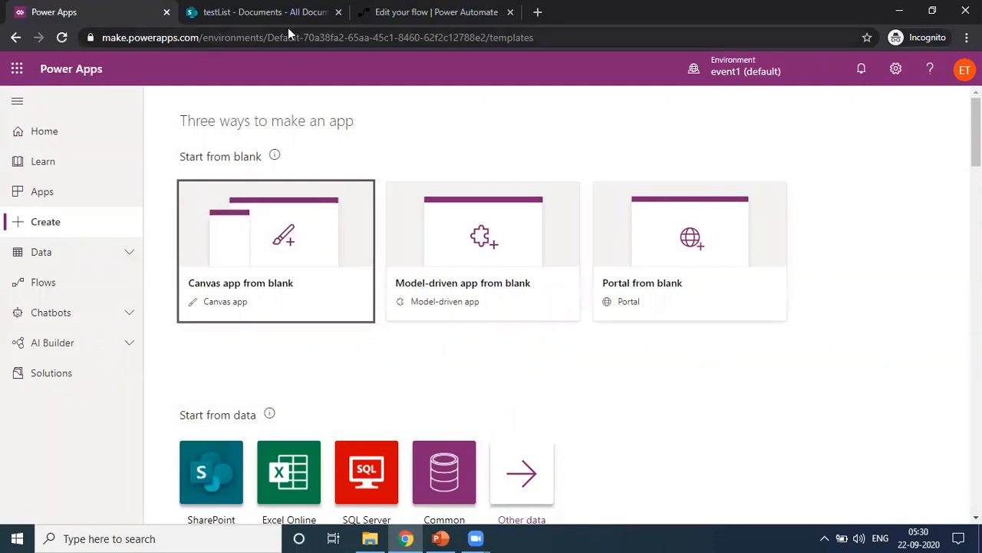
Create a blank tablet canvas app named CreateAfolder
{"action": "left_click", "coordinate": [265, 11]}
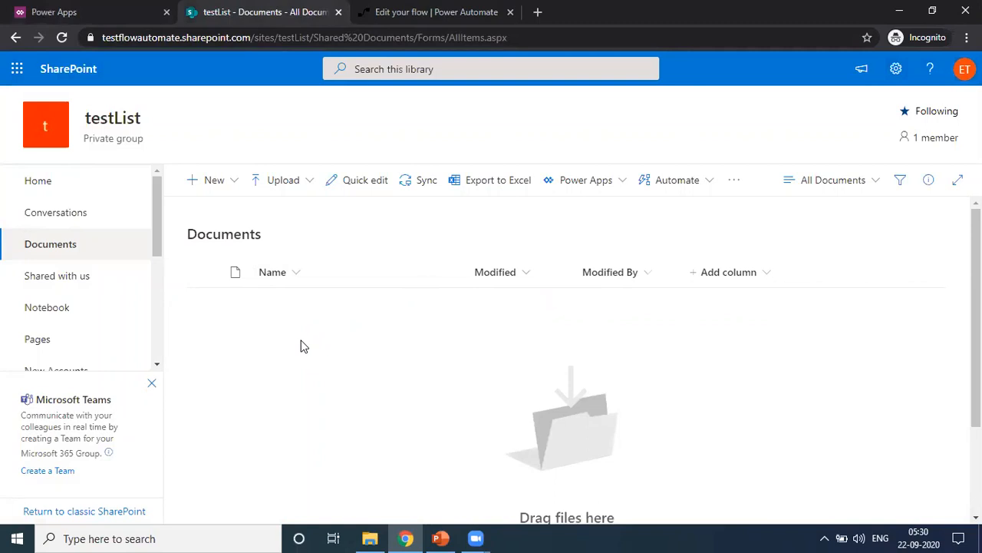
{"action": "left_click", "coordinate": [88, 11]}
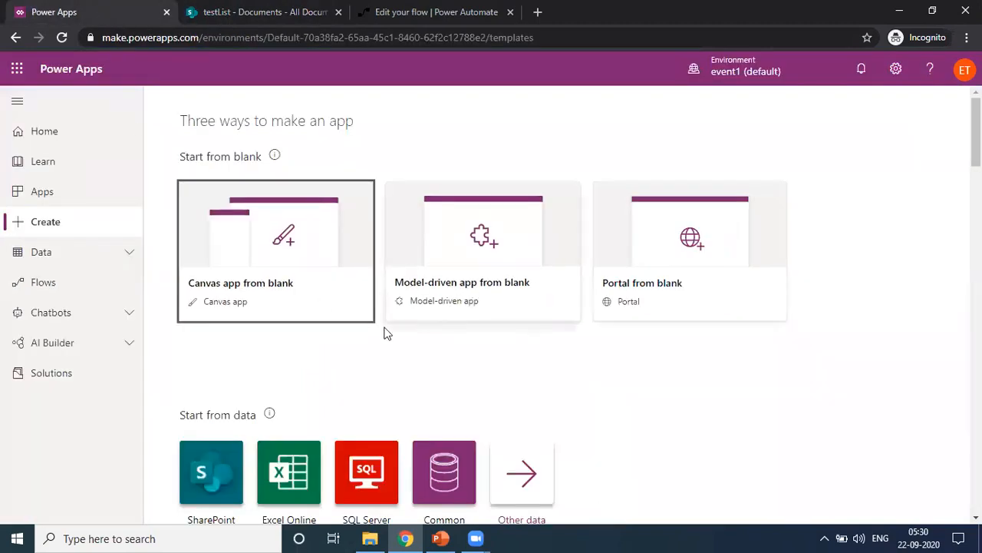
{"action": "left_click", "coordinate": [276, 251]}
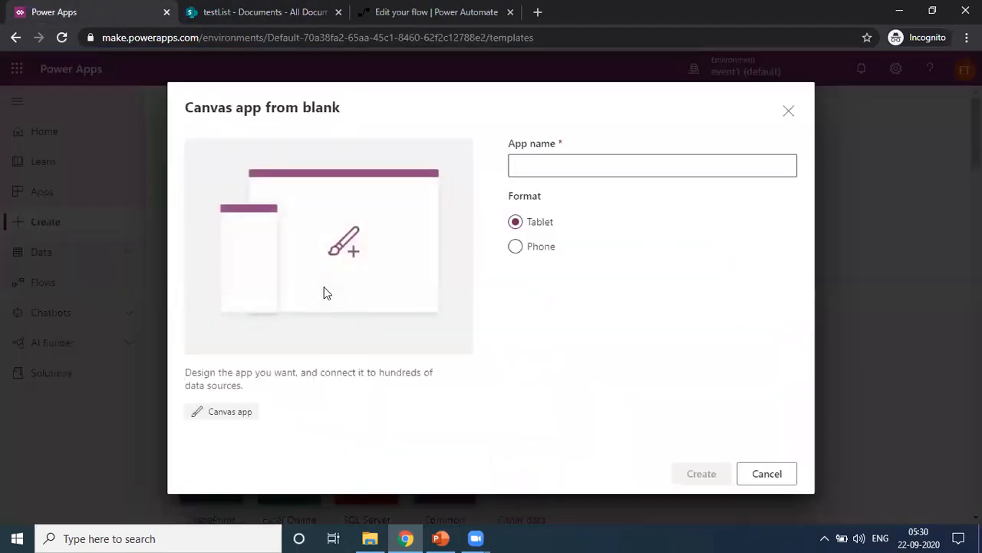
{"action": "left_click", "coordinate": [652, 165]}
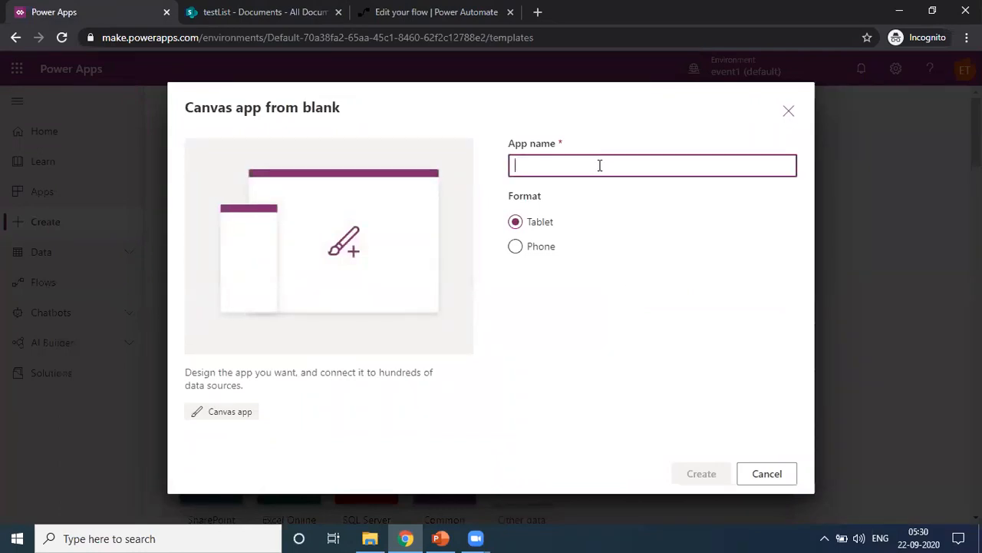
{"action": "type", "text": "Cretae"}
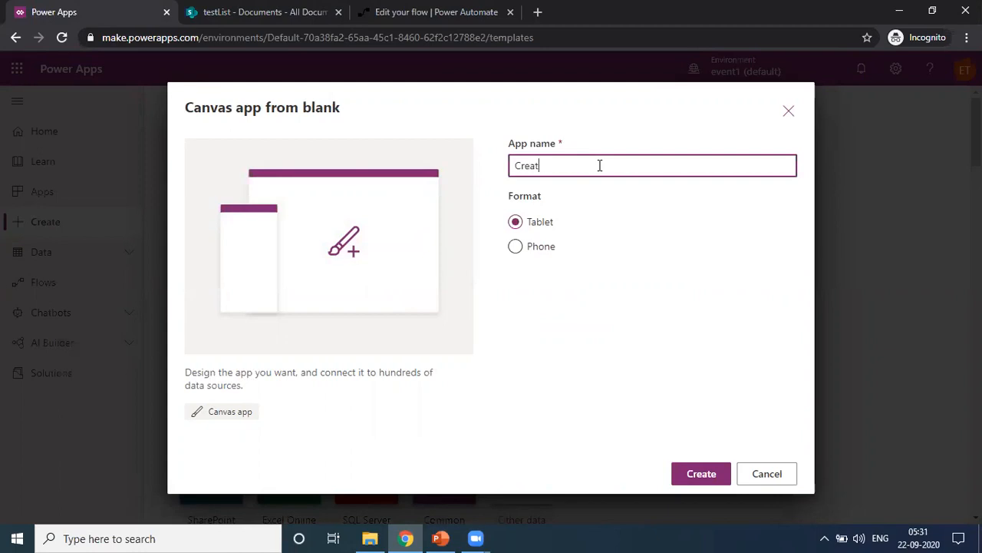
{"action": "type", "text": "eAfolder"}
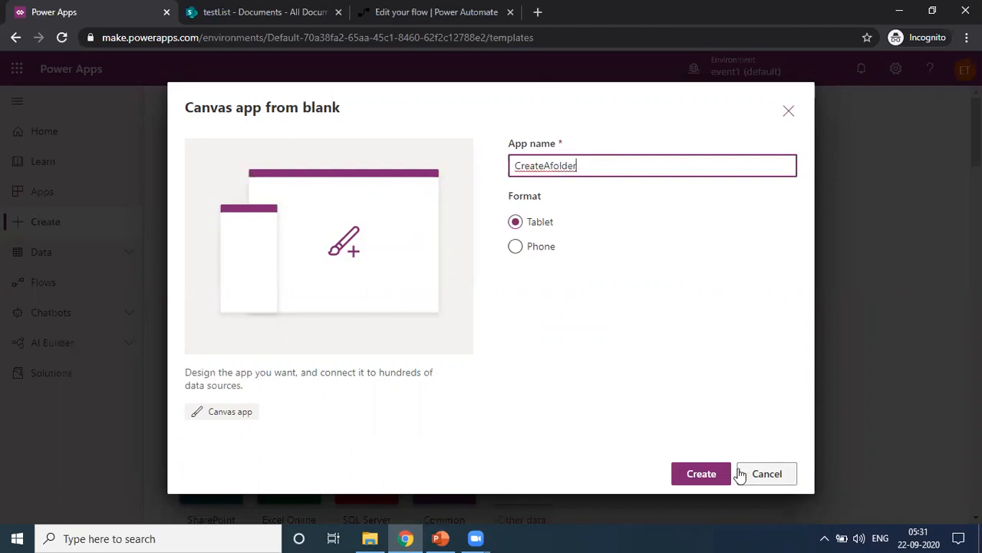
{"action": "left_click", "coordinate": [699, 473]}
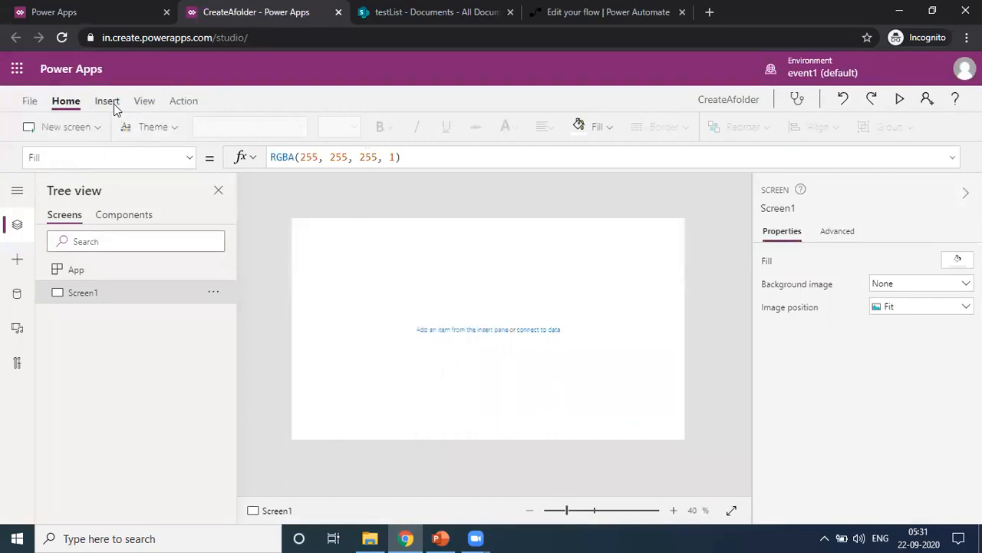
Add a text input and a 'Create Folder' button positioned beneath it on Screen1
{"action": "left_click", "coordinate": [106, 101]}
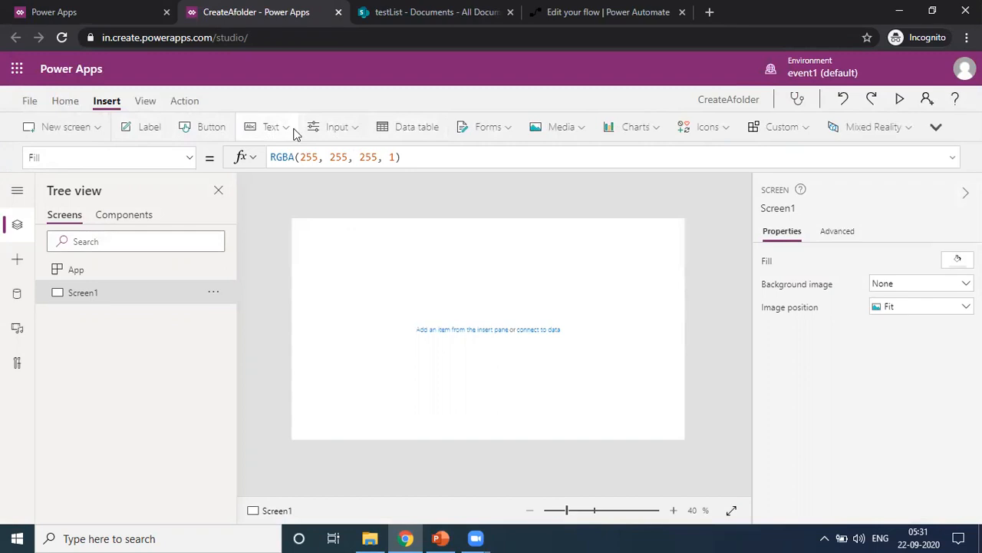
{"action": "left_click", "coordinate": [271, 127]}
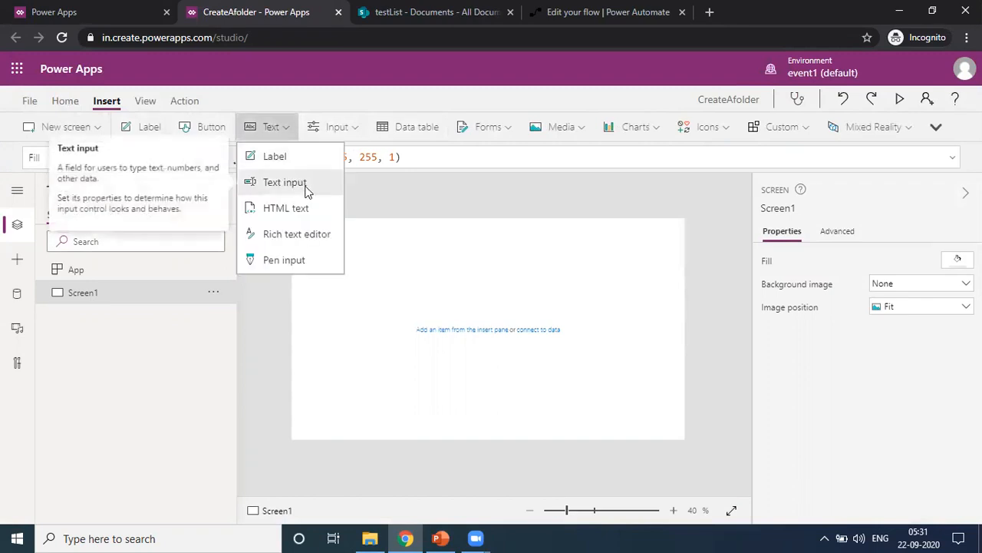
{"action": "left_click", "coordinate": [285, 182]}
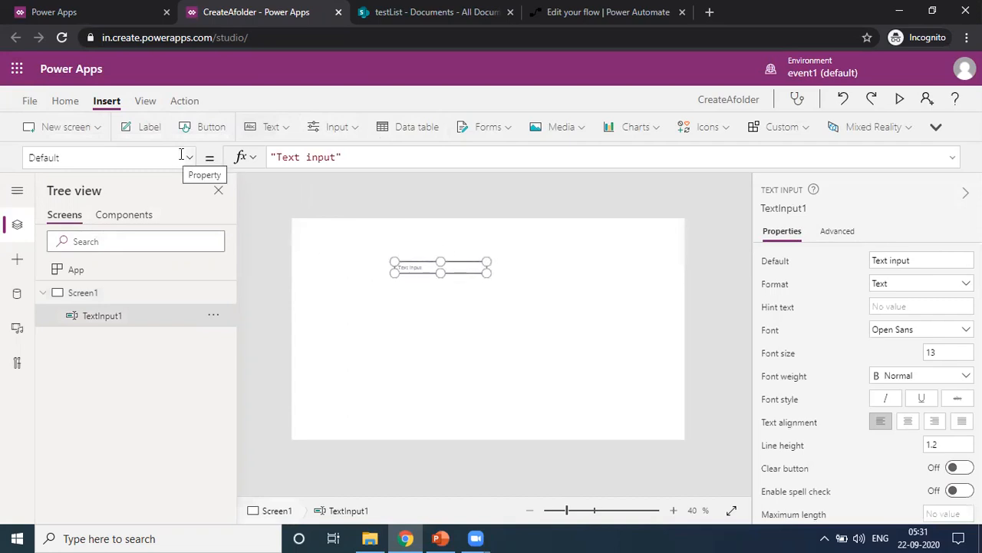
{"action": "left_click", "coordinate": [211, 127]}
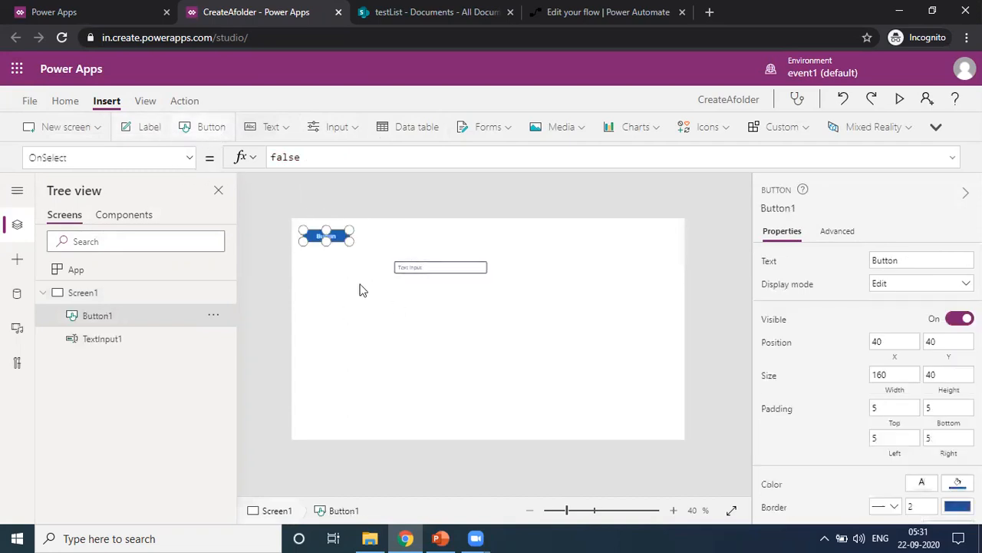
{"action": "left_click_drag", "start_coordinate": [325, 236], "coordinate": [419, 299]}
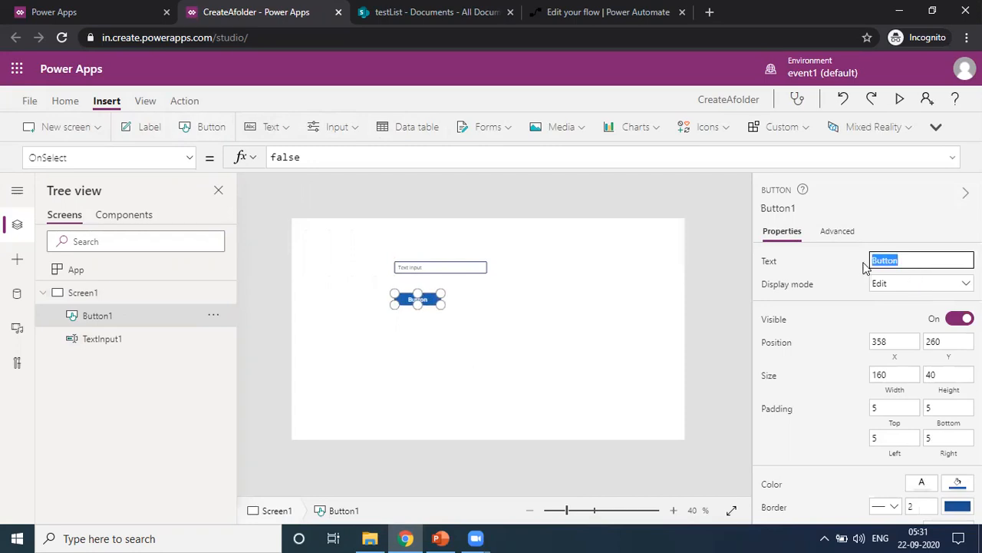
{"action": "type", "text": "Create"}
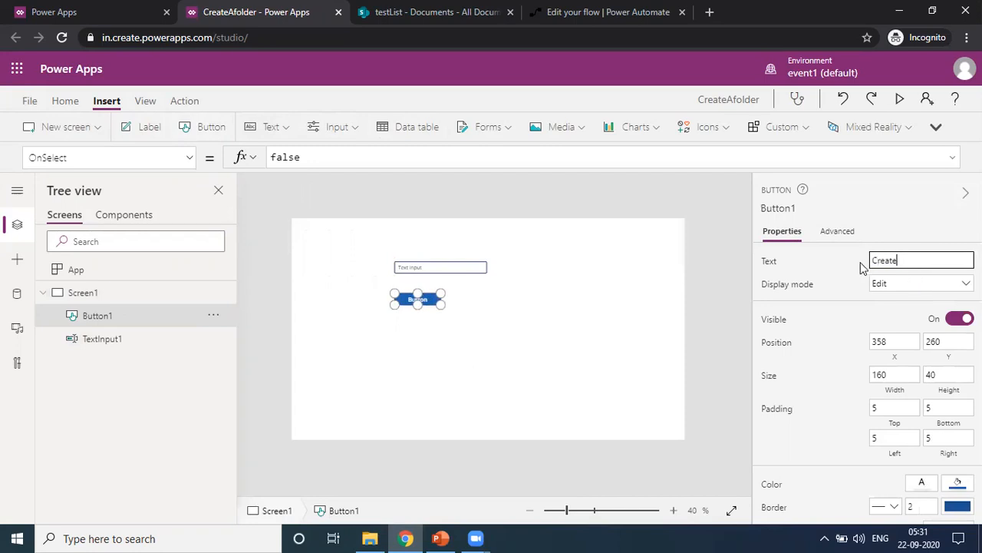
{"action": "type", "text": "Fold"}
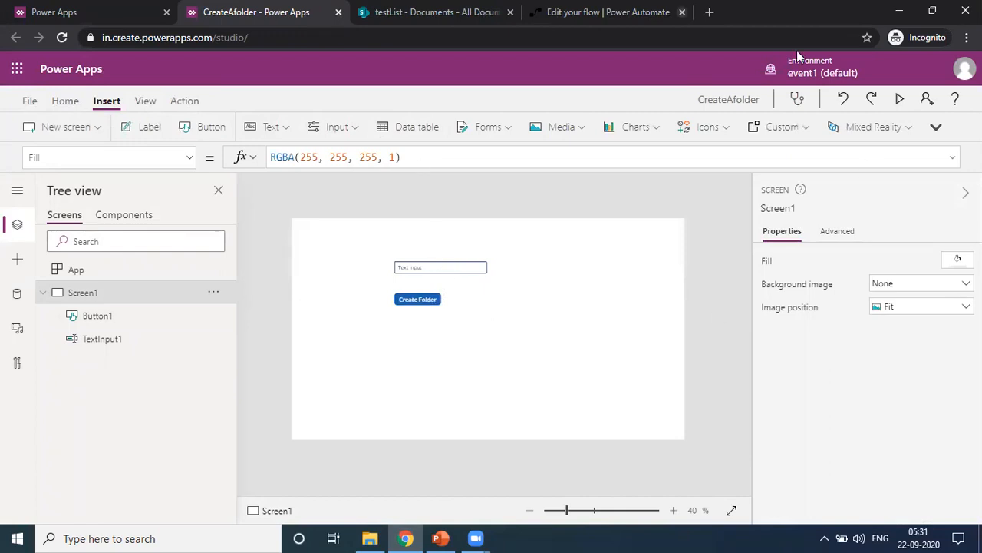
{"action": "mouse_move", "coordinate": [455, 297]}
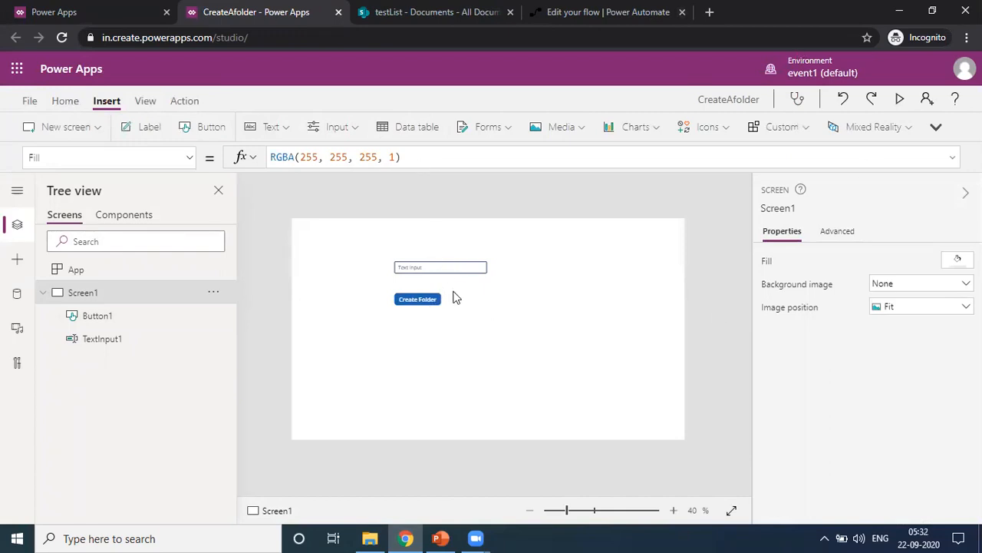
{"action": "left_click", "coordinate": [417, 299]}
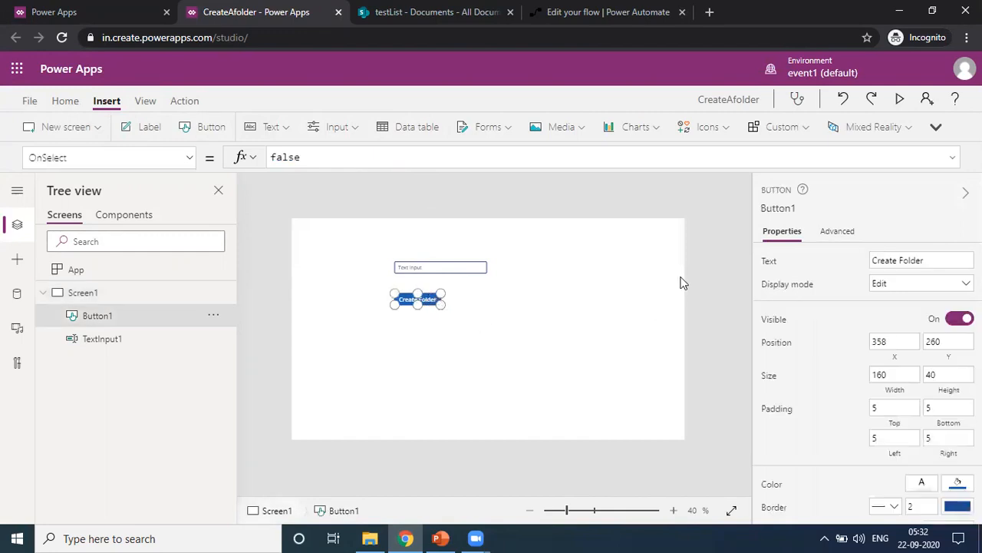
{"action": "mouse_move", "coordinate": [184, 100]}
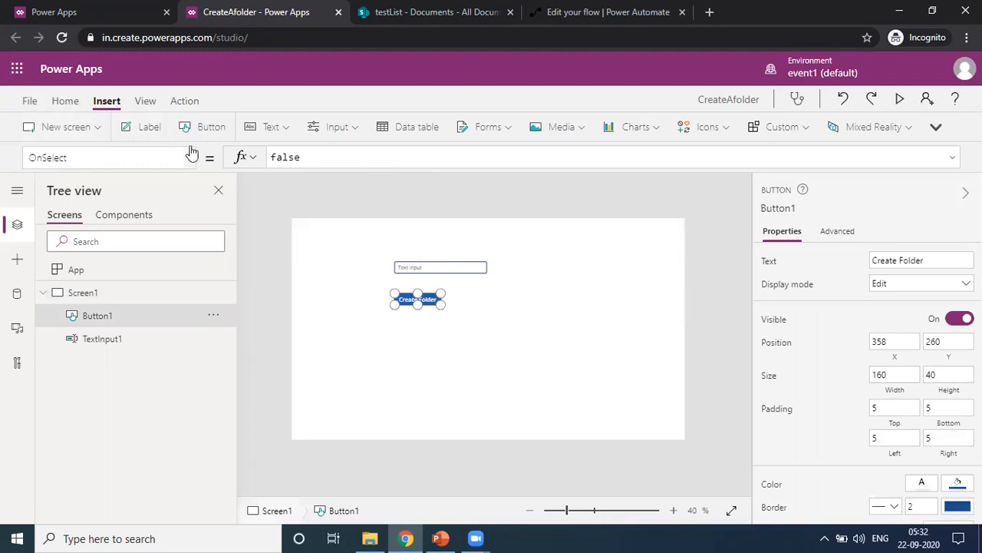
Attach Power Automate from the Action ribbon and save the CreateSPButton flow
{"action": "left_click", "coordinate": [183, 100]}
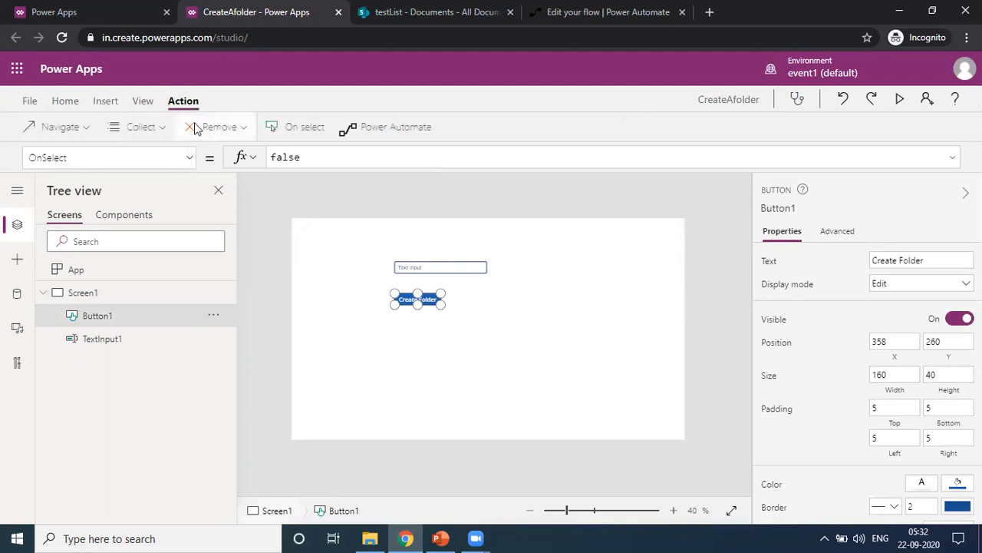
{"action": "mouse_move", "coordinate": [391, 134]}
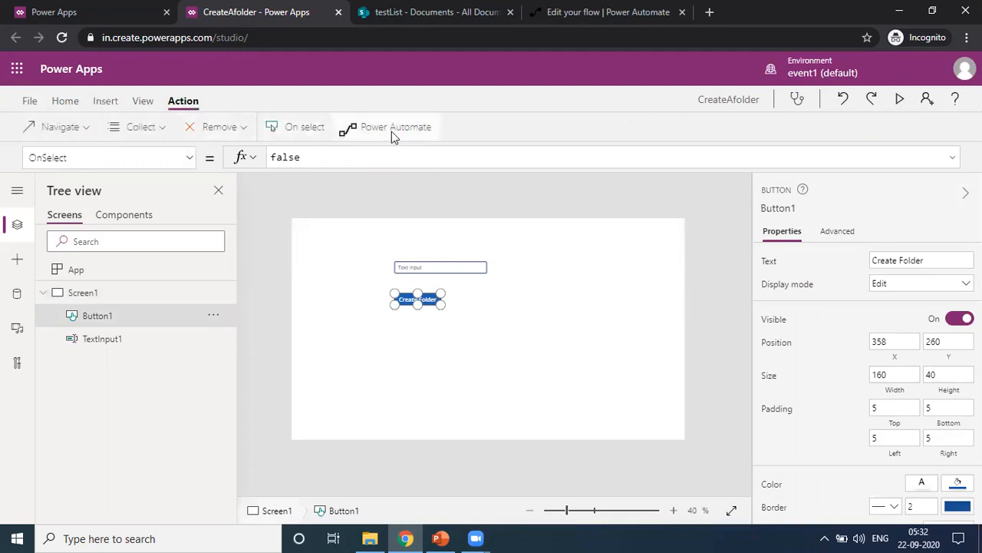
{"action": "mouse_move", "coordinate": [419, 132]}
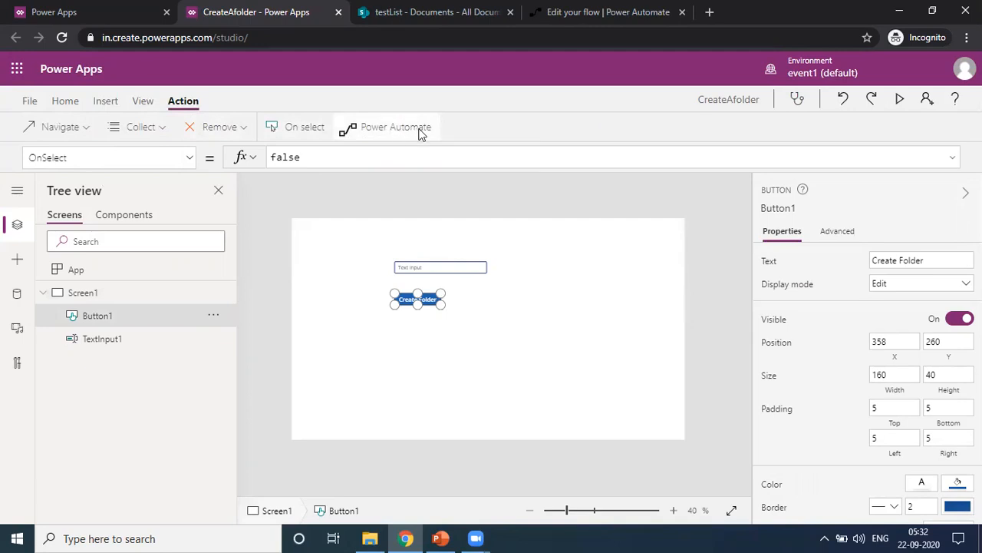
{"action": "left_click", "coordinate": [395, 126]}
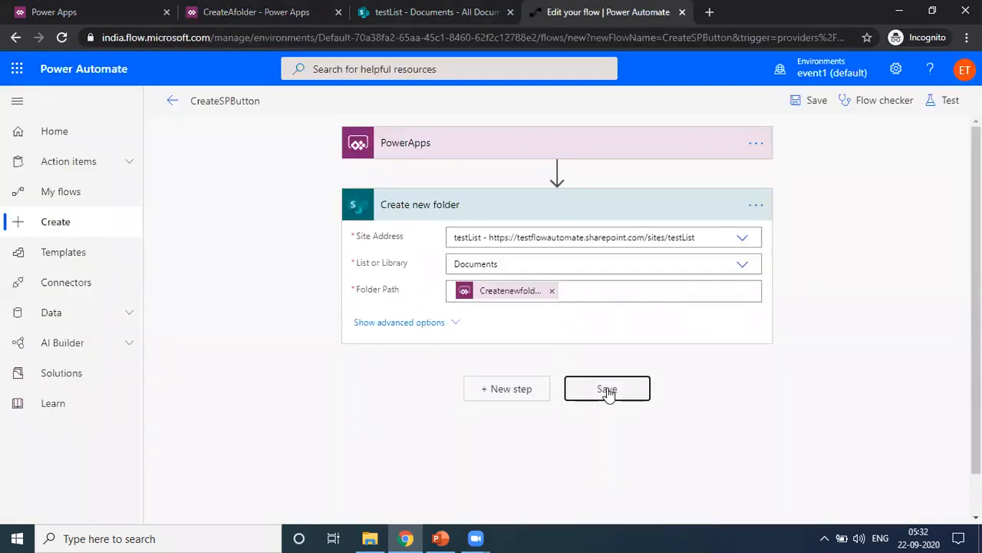
{"action": "left_click", "coordinate": [607, 388]}
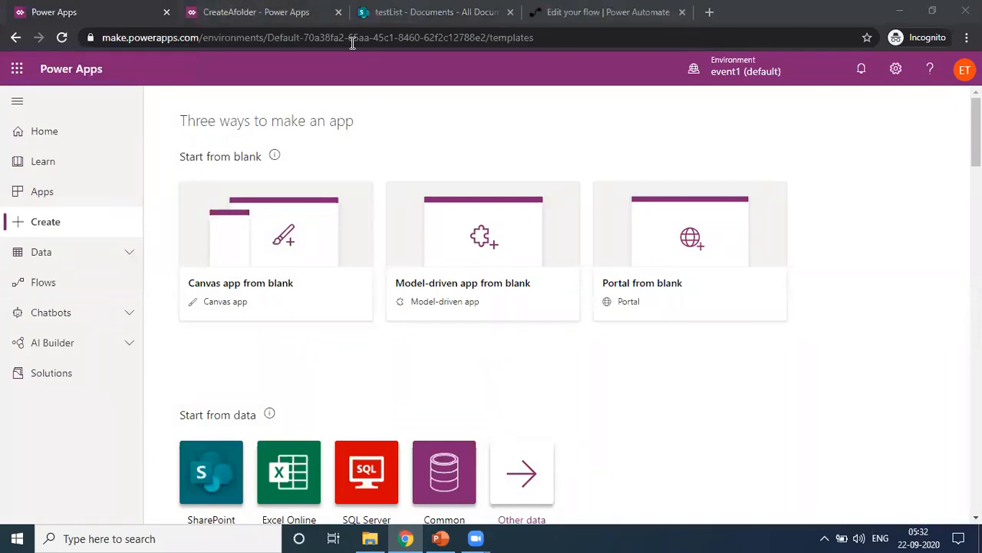
Set the Create Folder button's OnSelect to CreateSPButton.Run(TextInput1.Text)
{"action": "left_click", "coordinate": [255, 11]}
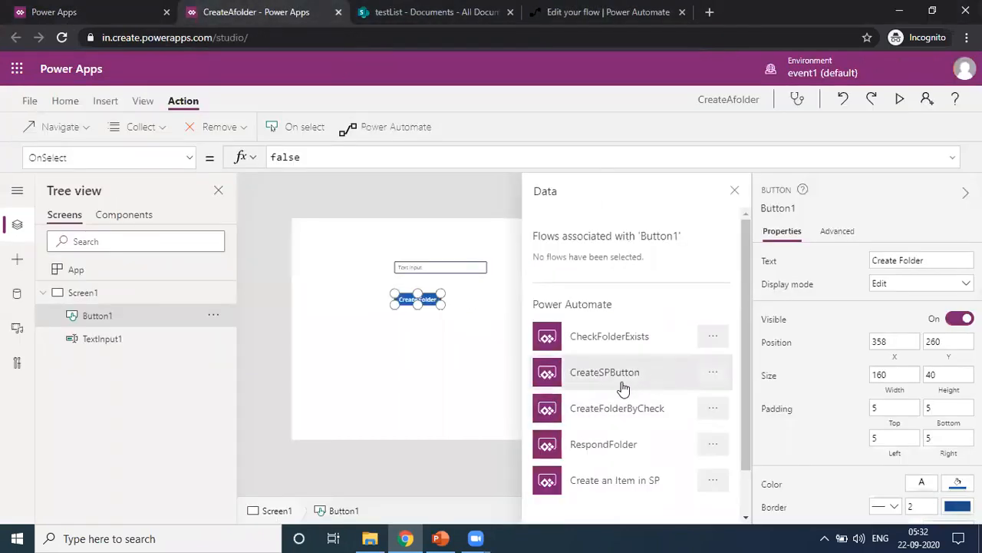
{"action": "left_click", "coordinate": [604, 371]}
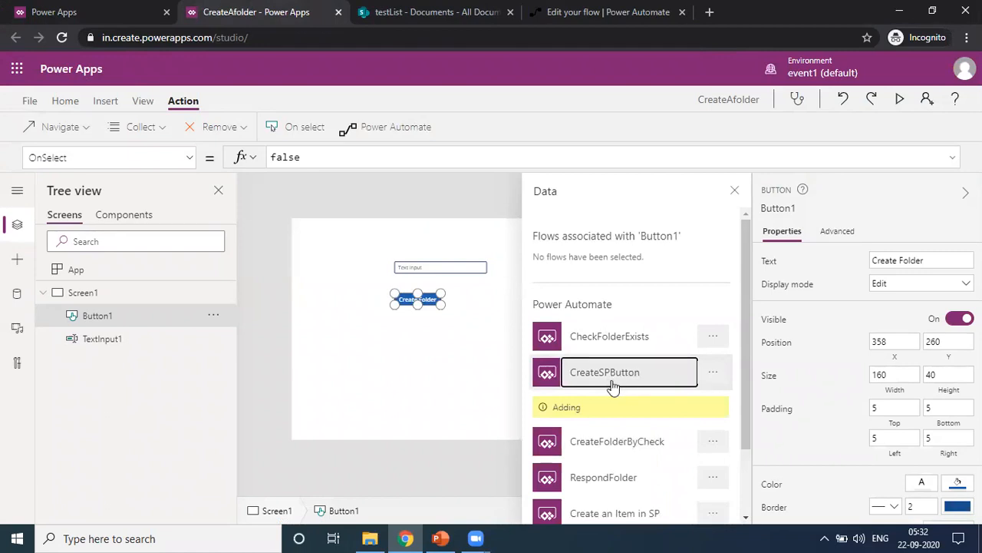
{"action": "mouse_move", "coordinate": [618, 381]}
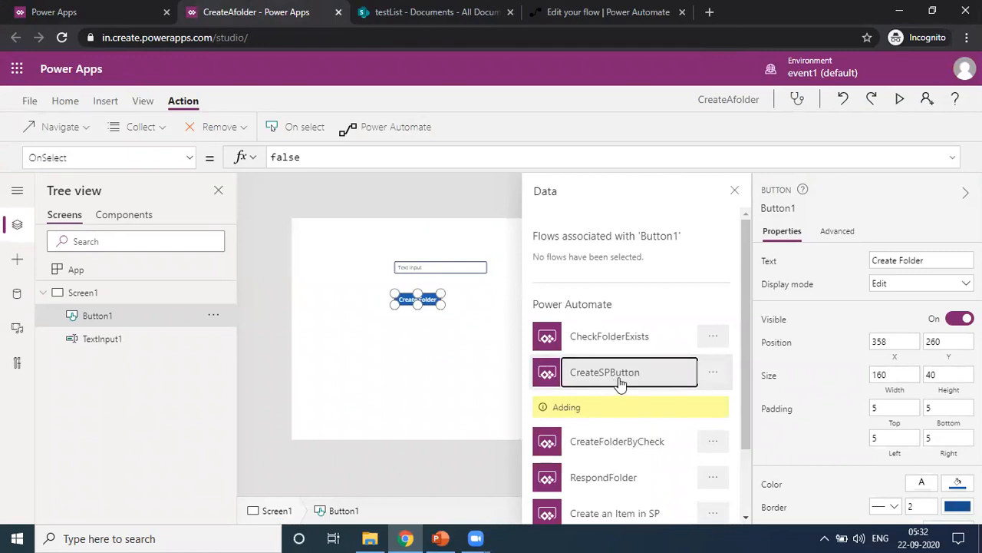
{"action": "mouse_move", "coordinate": [626, 382]}
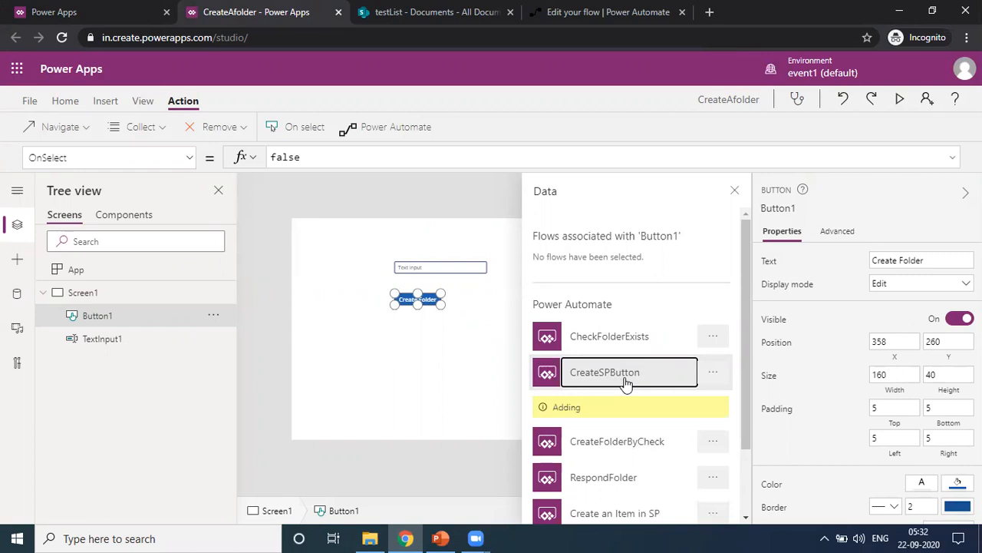
{"action": "left_click", "coordinate": [605, 371]}
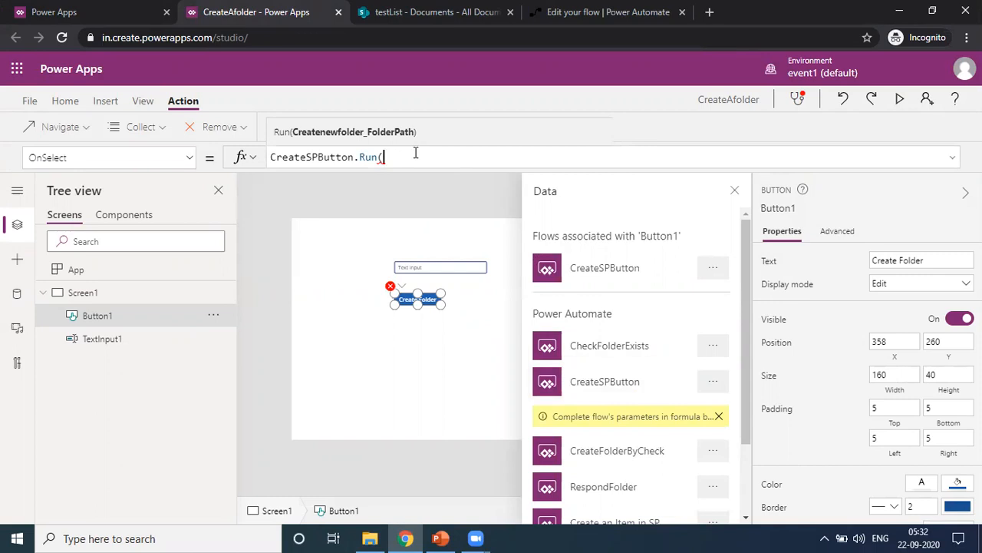
{"action": "mouse_move", "coordinate": [438, 270]}
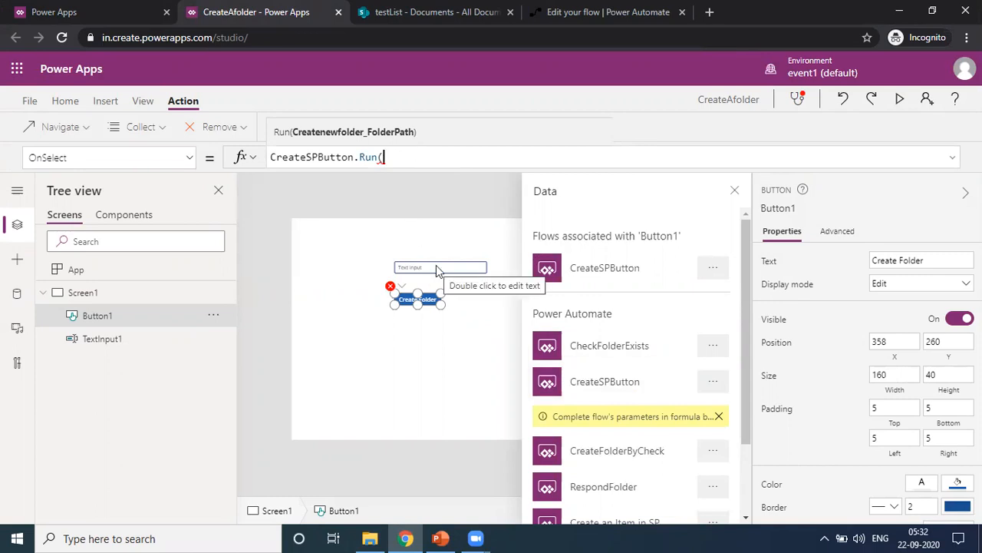
{"action": "mouse_move", "coordinate": [456, 176]}
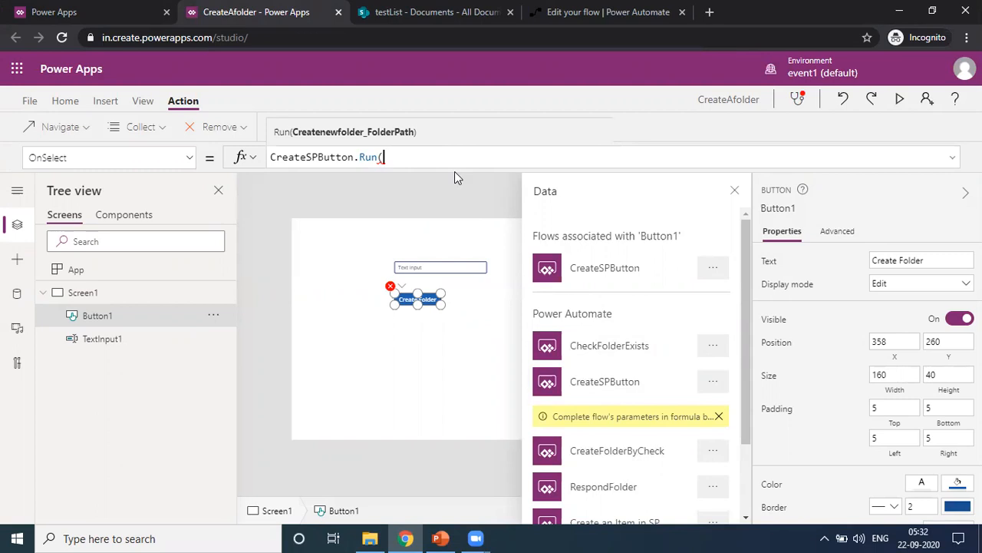
{"action": "type", "text": "TextIn"}
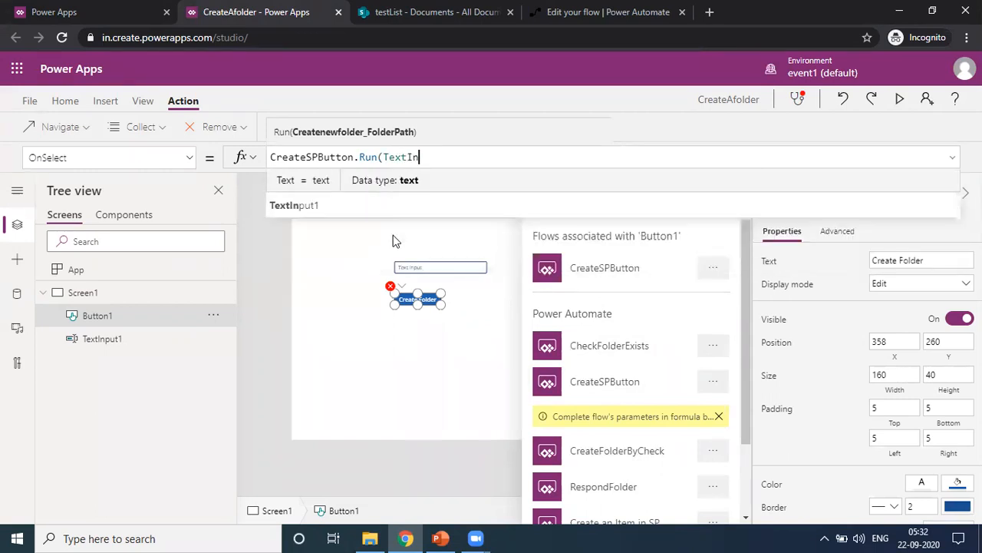
{"action": "left_click", "coordinate": [294, 205]}
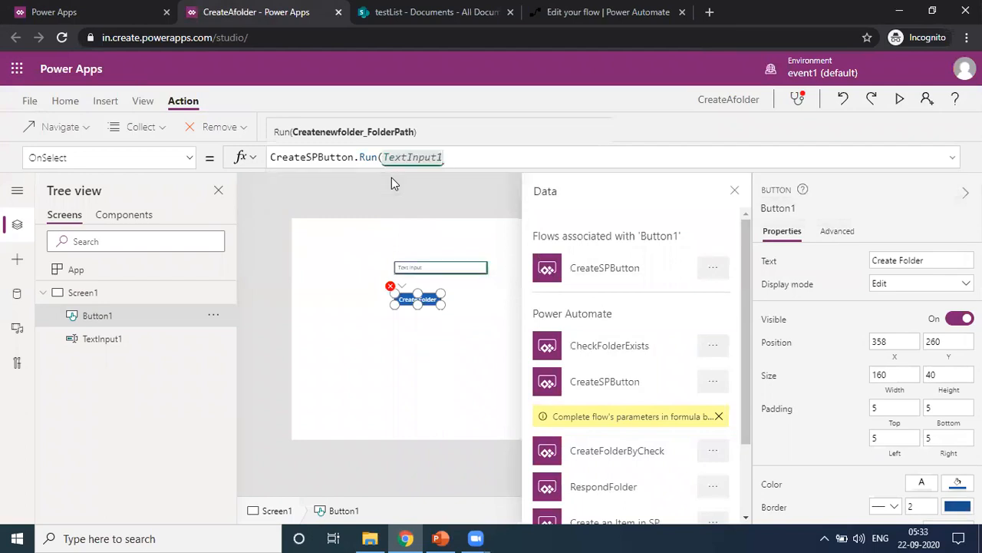
{"action": "type", "text": ".Te"}
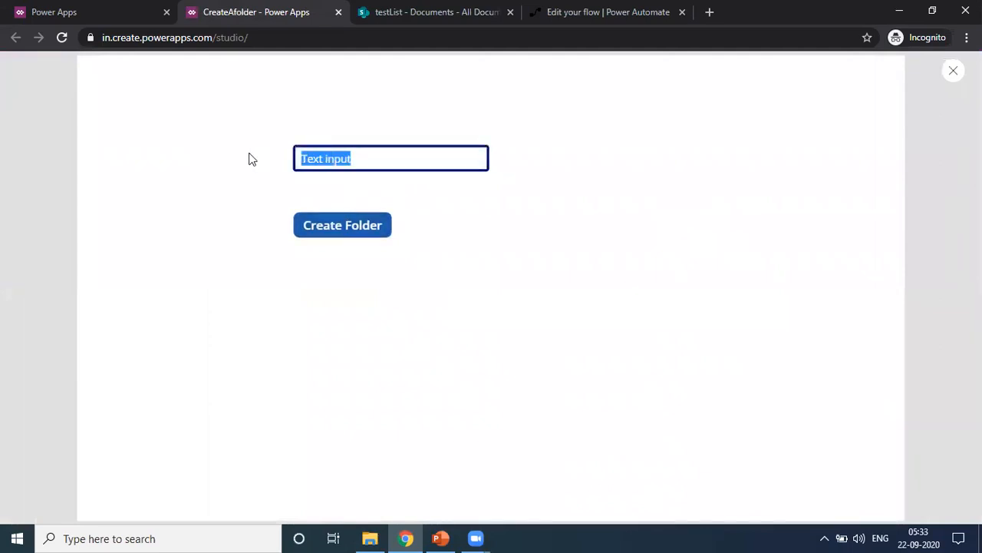
Test the app with 'foo' and check for the folder, then reopen the flow editor
{"action": "type", "text": "foo"}
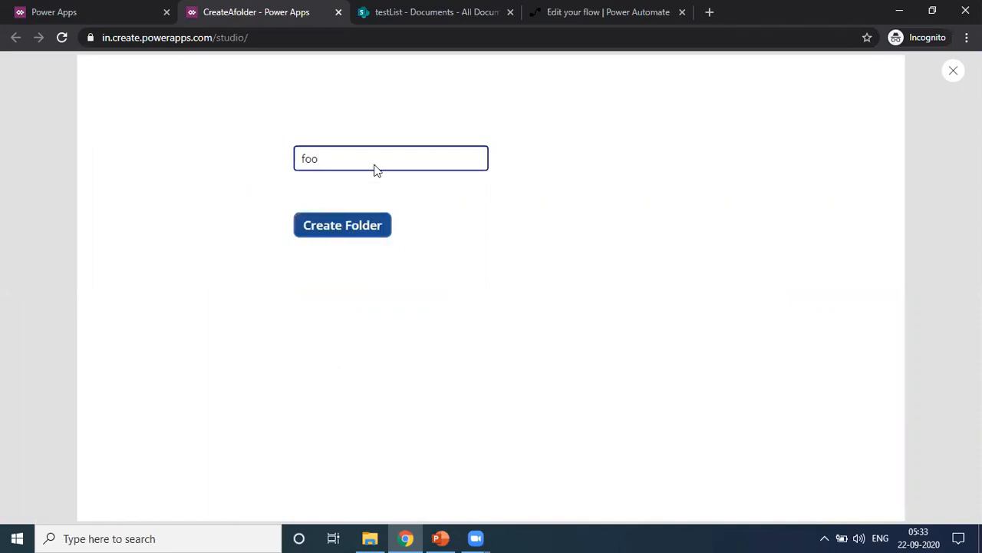
{"action": "left_click", "coordinate": [438, 12]}
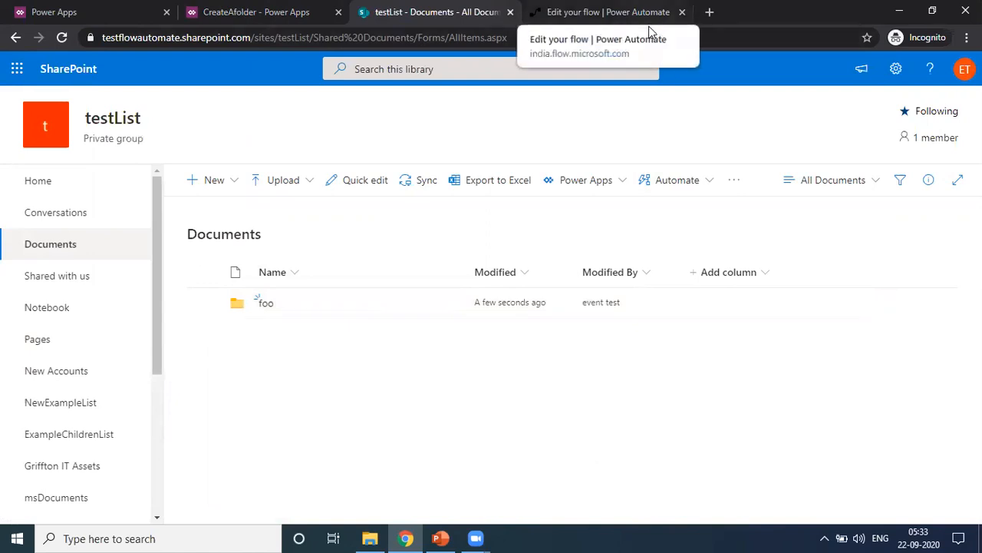
{"action": "left_click", "coordinate": [609, 11]}
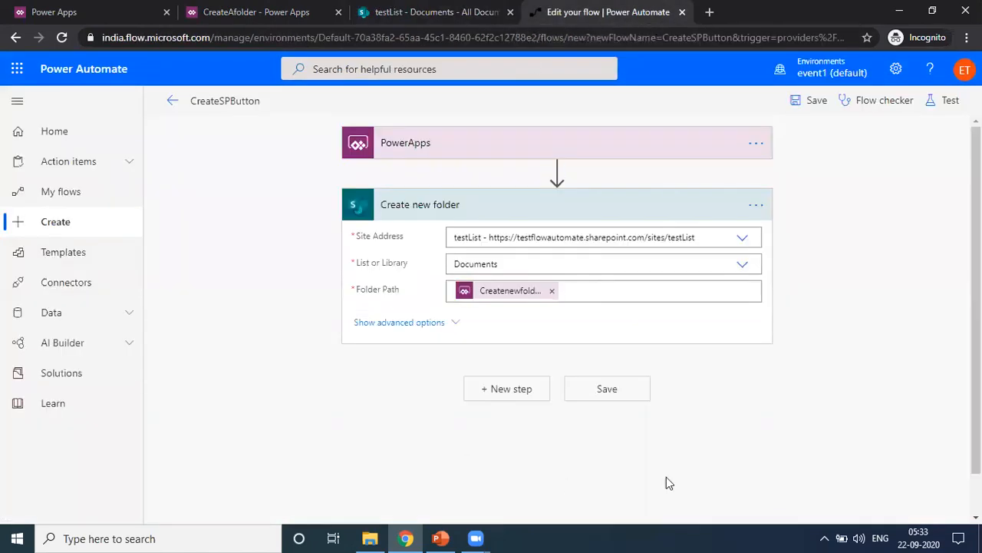
{"action": "mouse_move", "coordinate": [805, 404]}
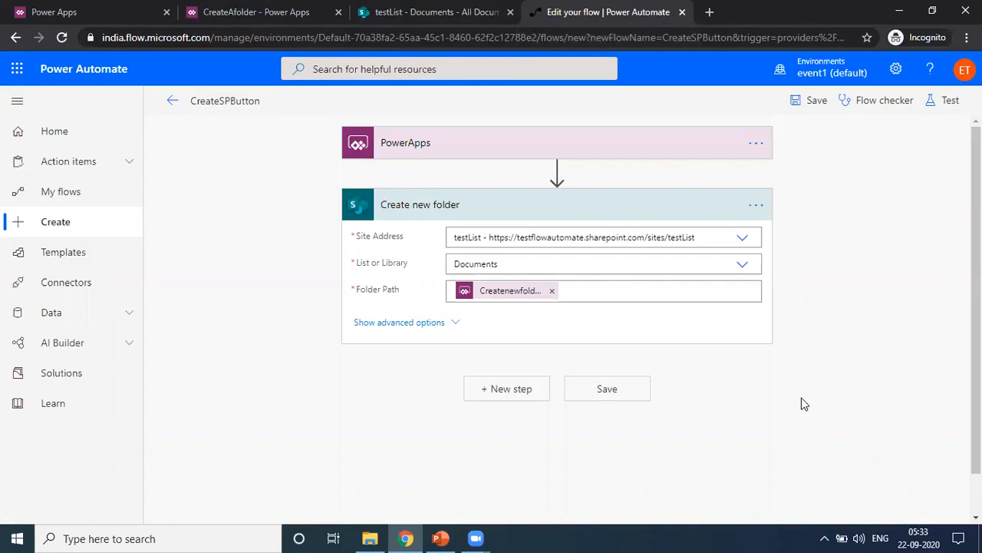
{"action": "mouse_move", "coordinate": [578, 141]}
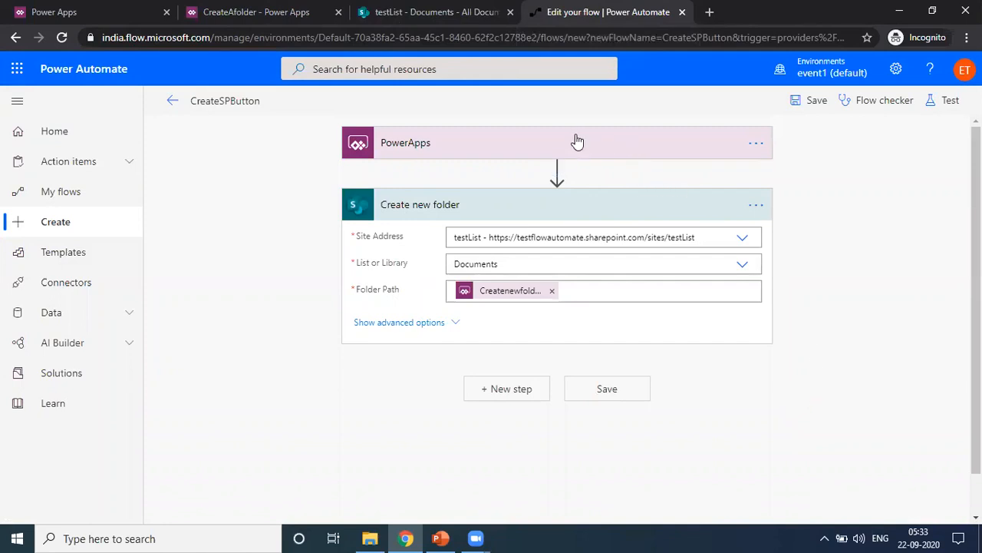
{"action": "mouse_move", "coordinate": [592, 146]}
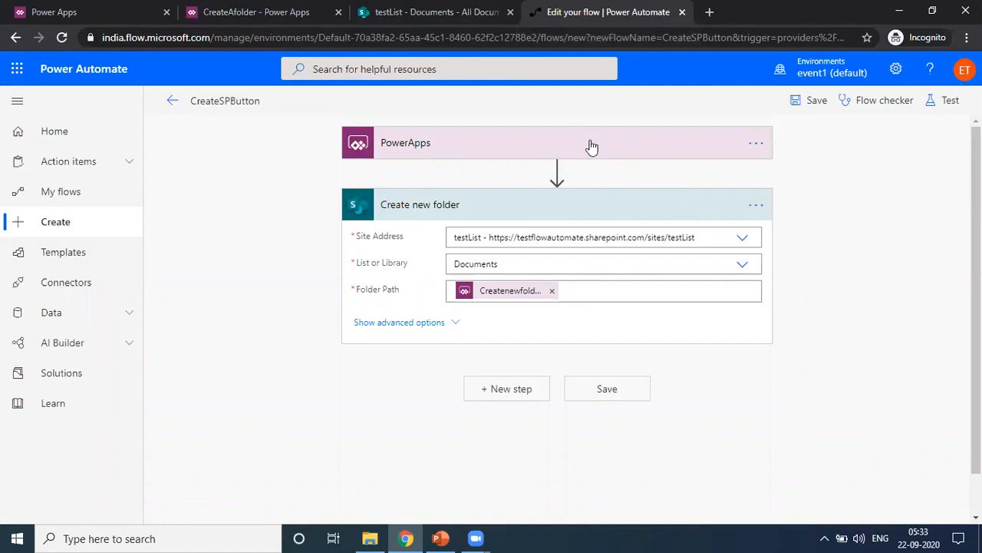
{"action": "mouse_move", "coordinate": [386, 295]}
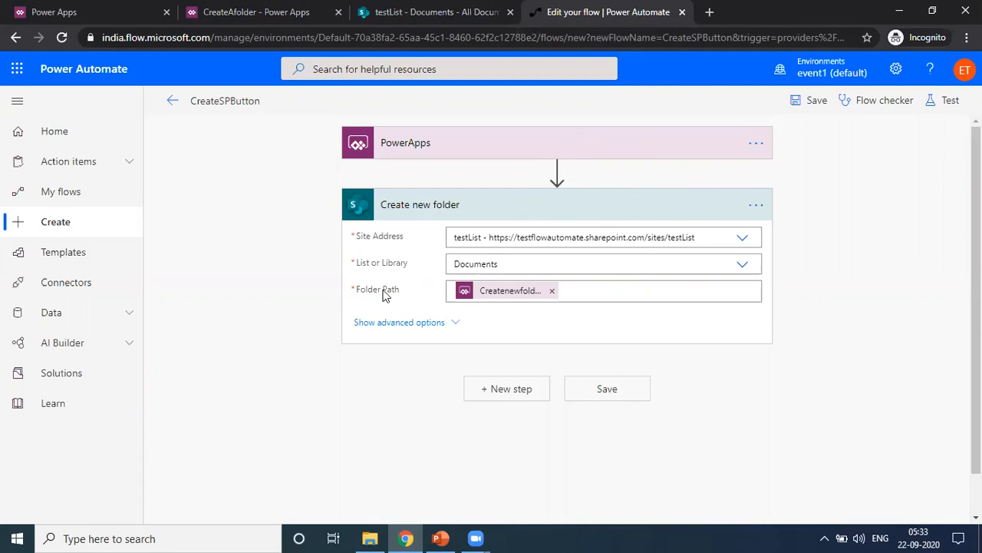
{"action": "mouse_move", "coordinate": [384, 294]}
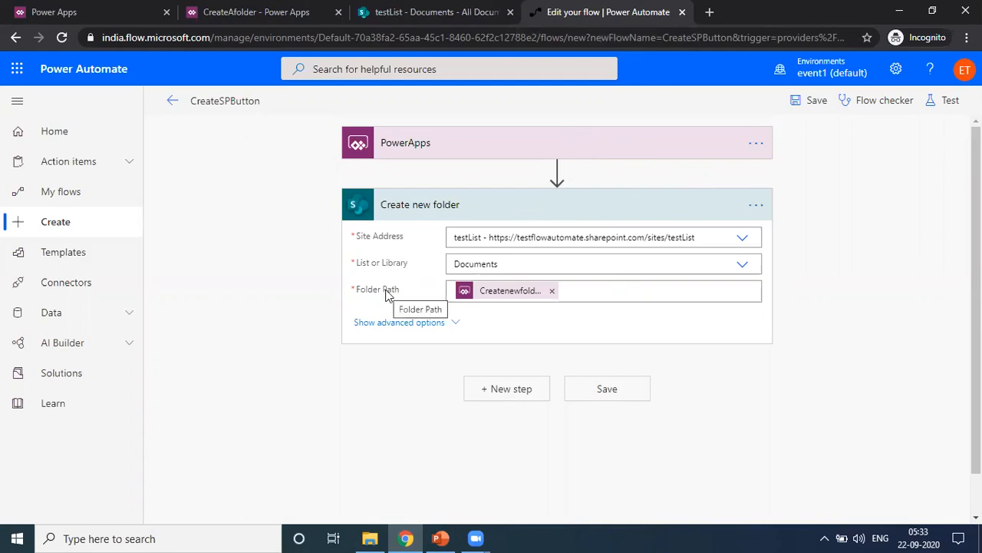
{"action": "mouse_move", "coordinate": [580, 463]}
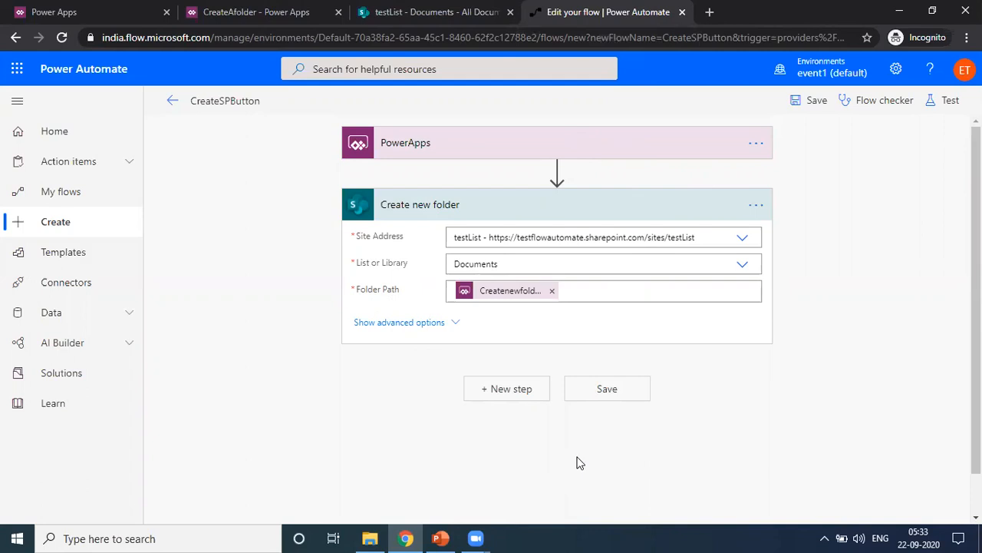
{"action": "mouse_move", "coordinate": [743, 237]}
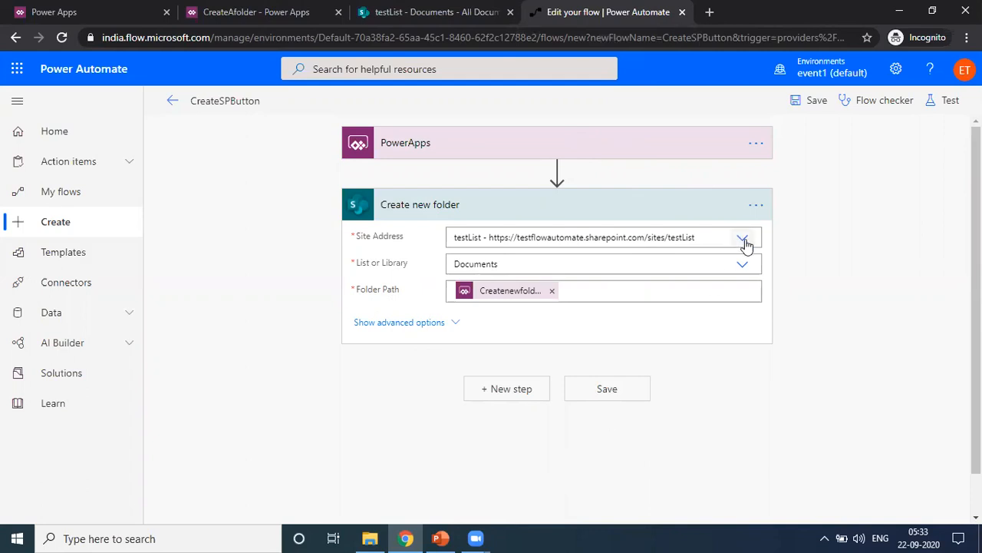
{"action": "mouse_move", "coordinate": [743, 240]}
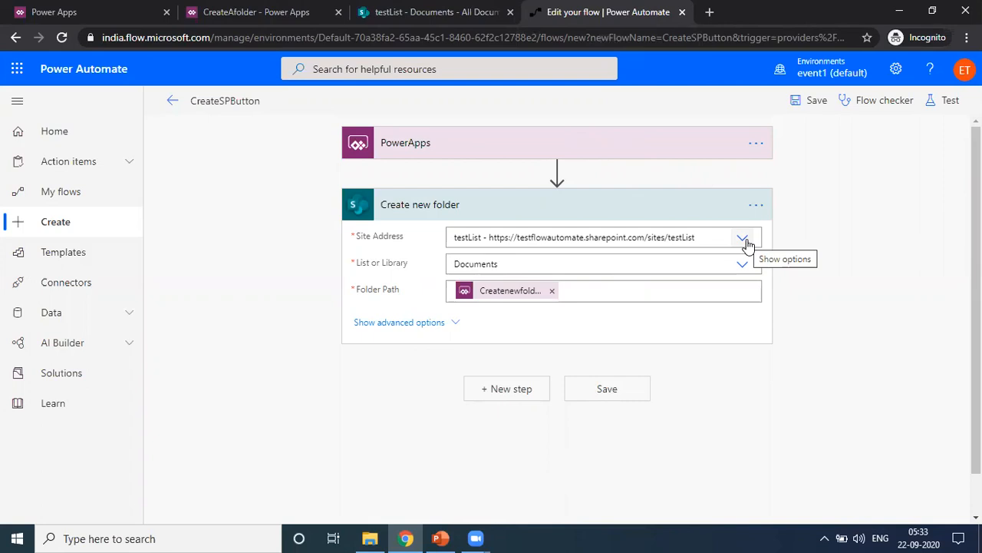
{"action": "mouse_move", "coordinate": [468, 319]}
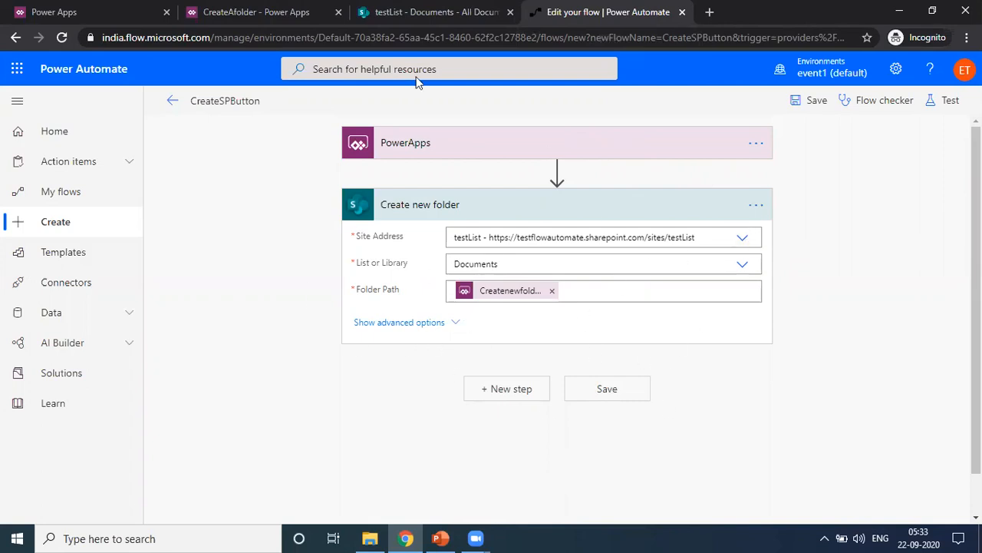
{"action": "mouse_move", "coordinate": [754, 322]}
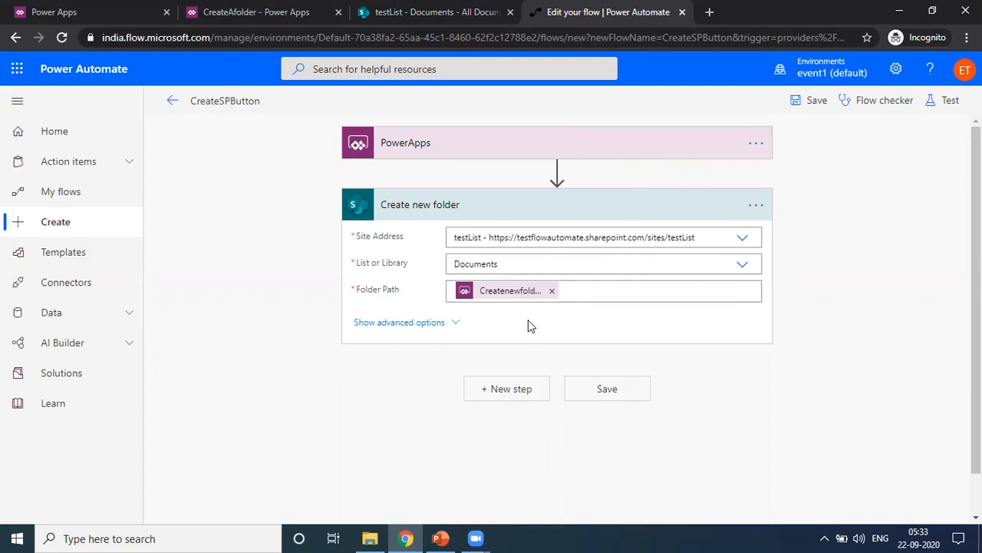
{"action": "mouse_move", "coordinate": [551, 296]}
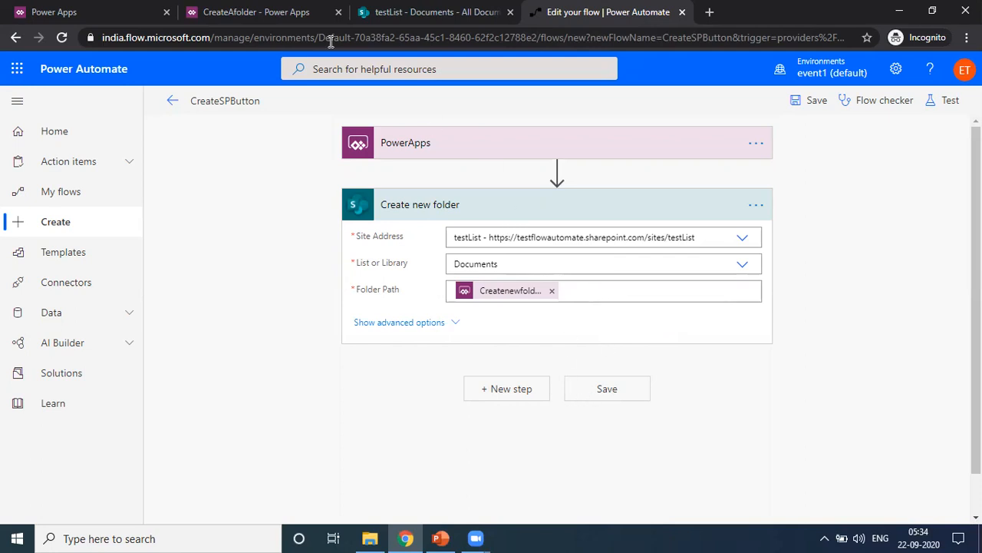
Leave the CreateSPButton flow unchanged and return to the CreateAfolder app editor
{"action": "left_click", "coordinate": [54, 12]}
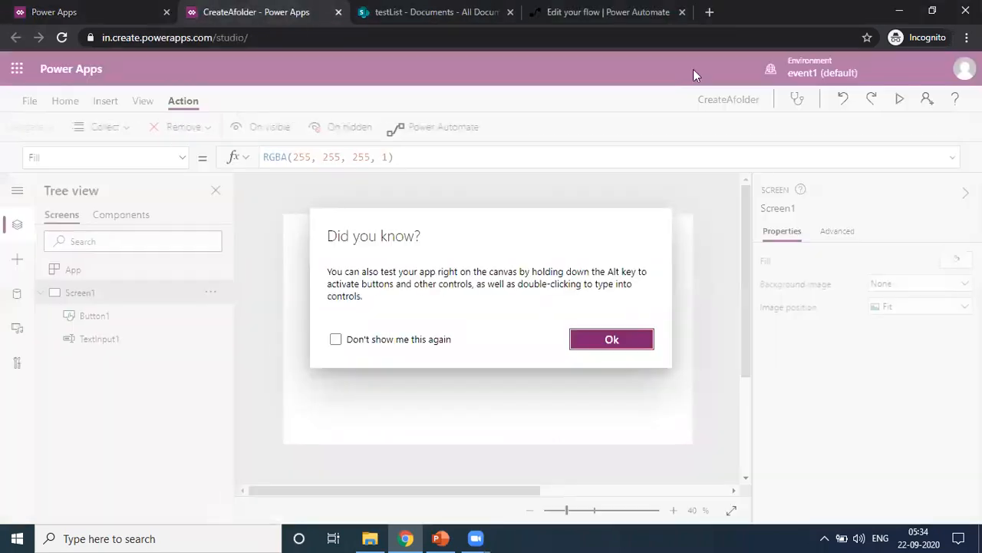
Dismiss the tip dialog and select the Create Folder button to show its CreateSPButton.Run(TextInput1.Text) formula
{"action": "left_click", "coordinate": [611, 339]}
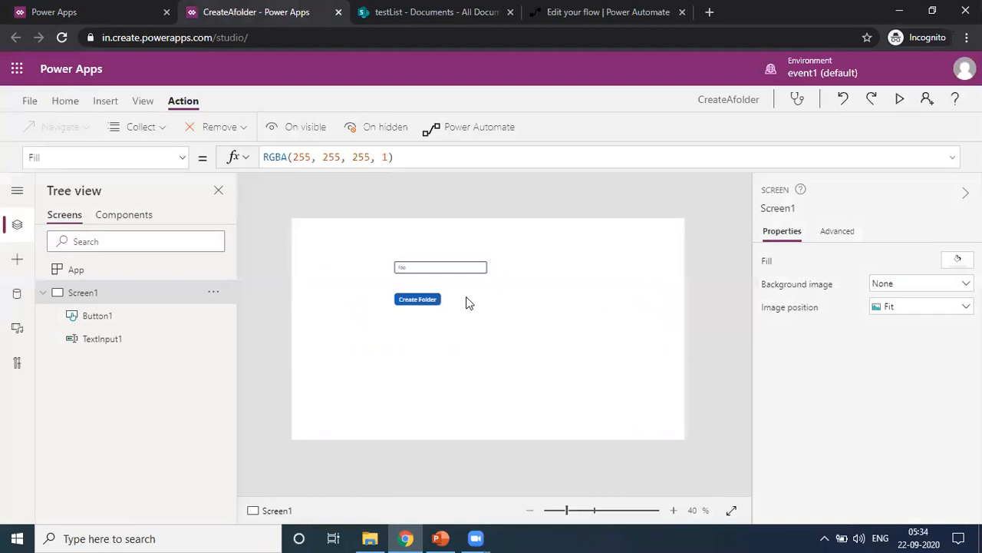
{"action": "mouse_move", "coordinate": [589, 279]}
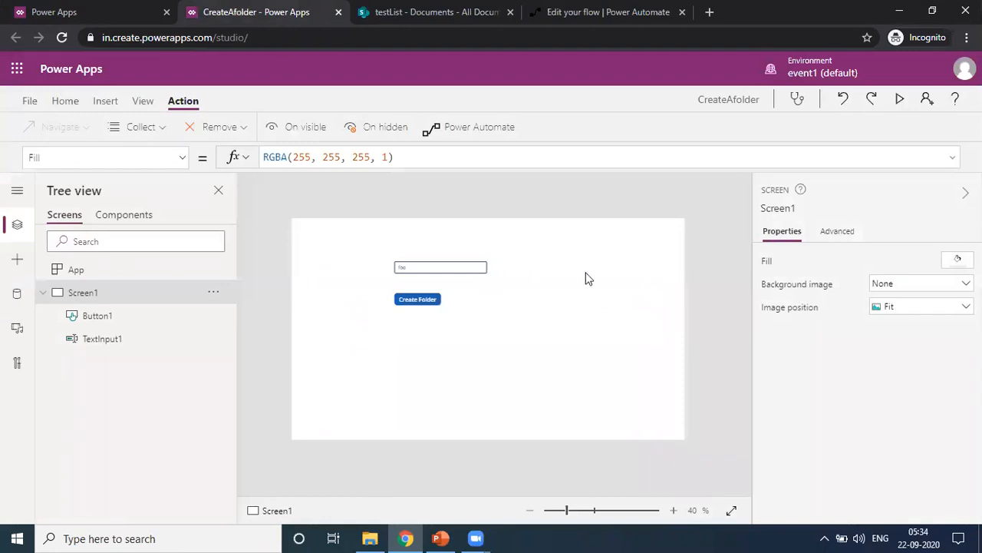
{"action": "left_click", "coordinate": [417, 299]}
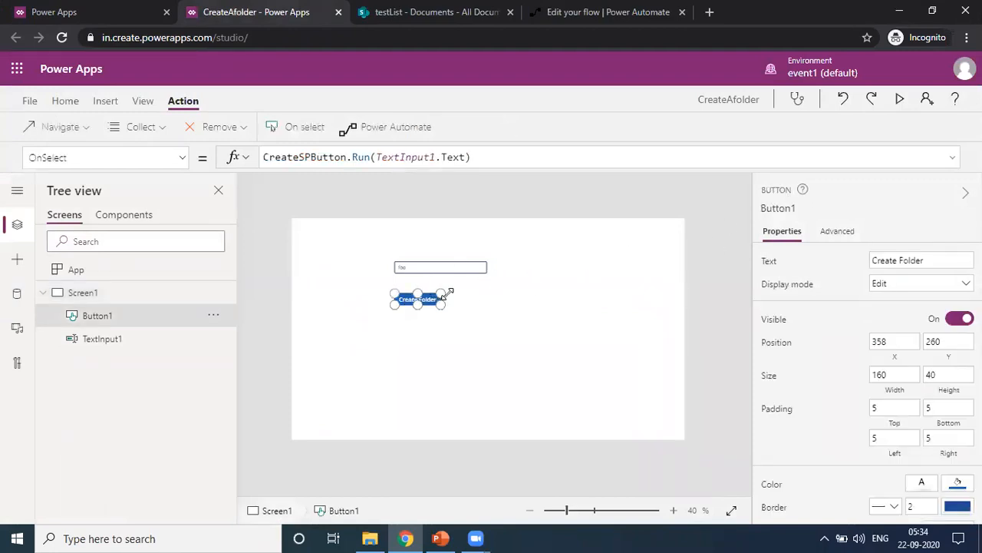